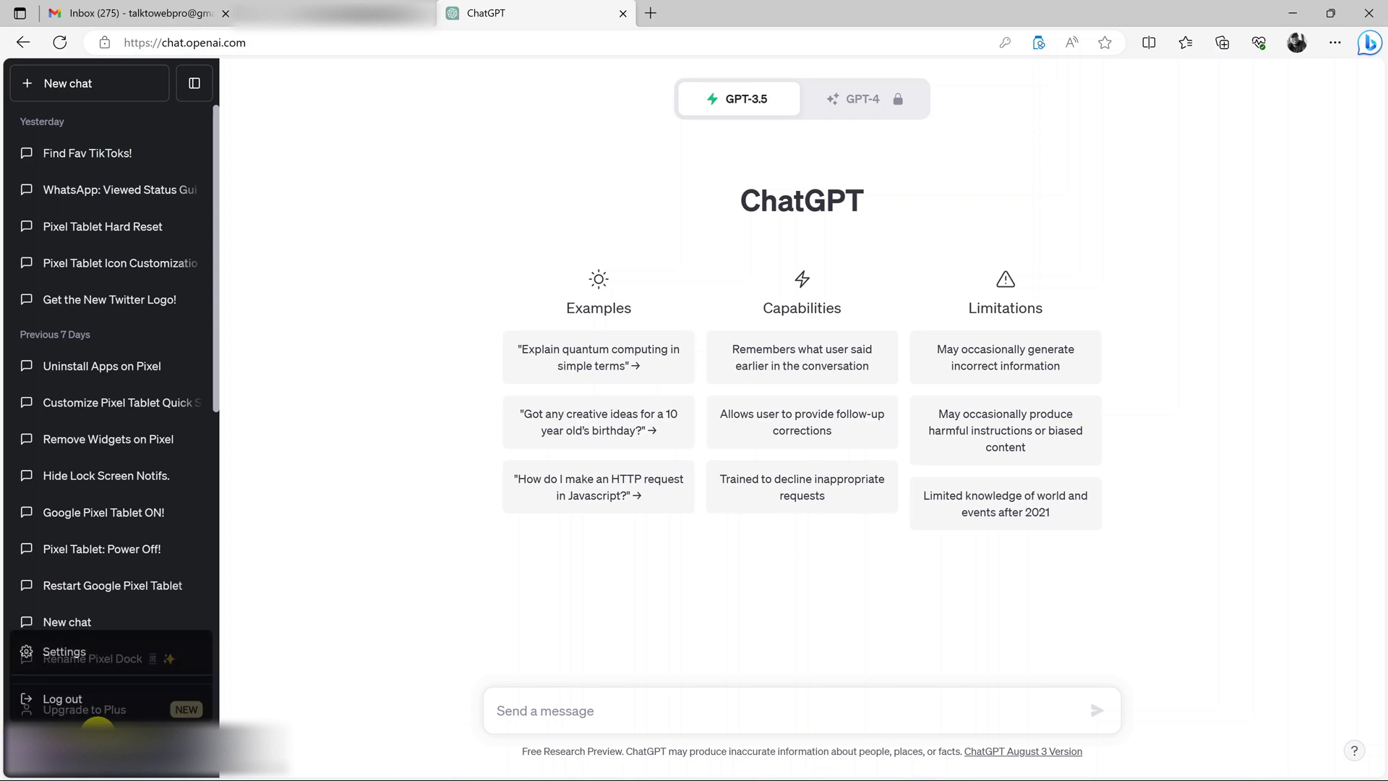
Look over the Data controls settings, close them, and log out of ChatGPT.
left_click(63, 652)
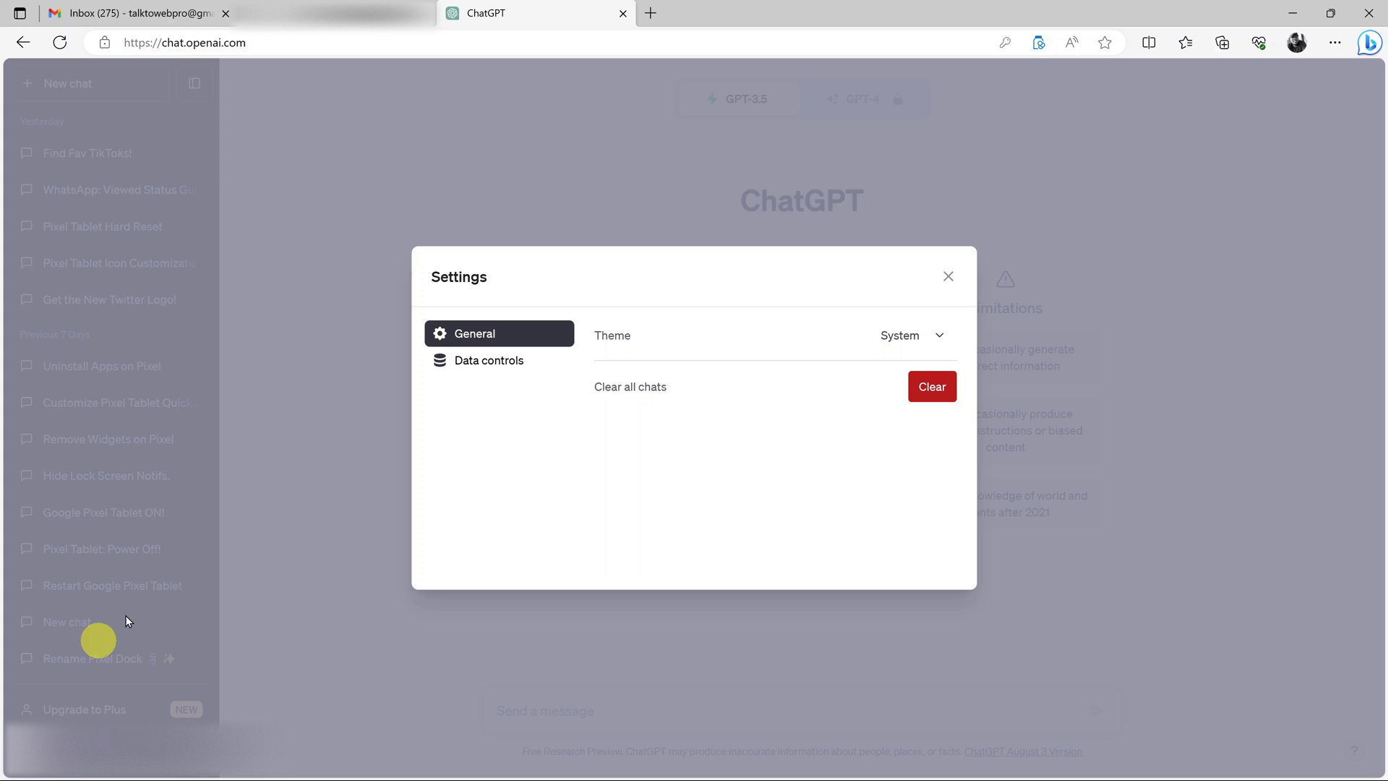
mouse_move(488, 360)
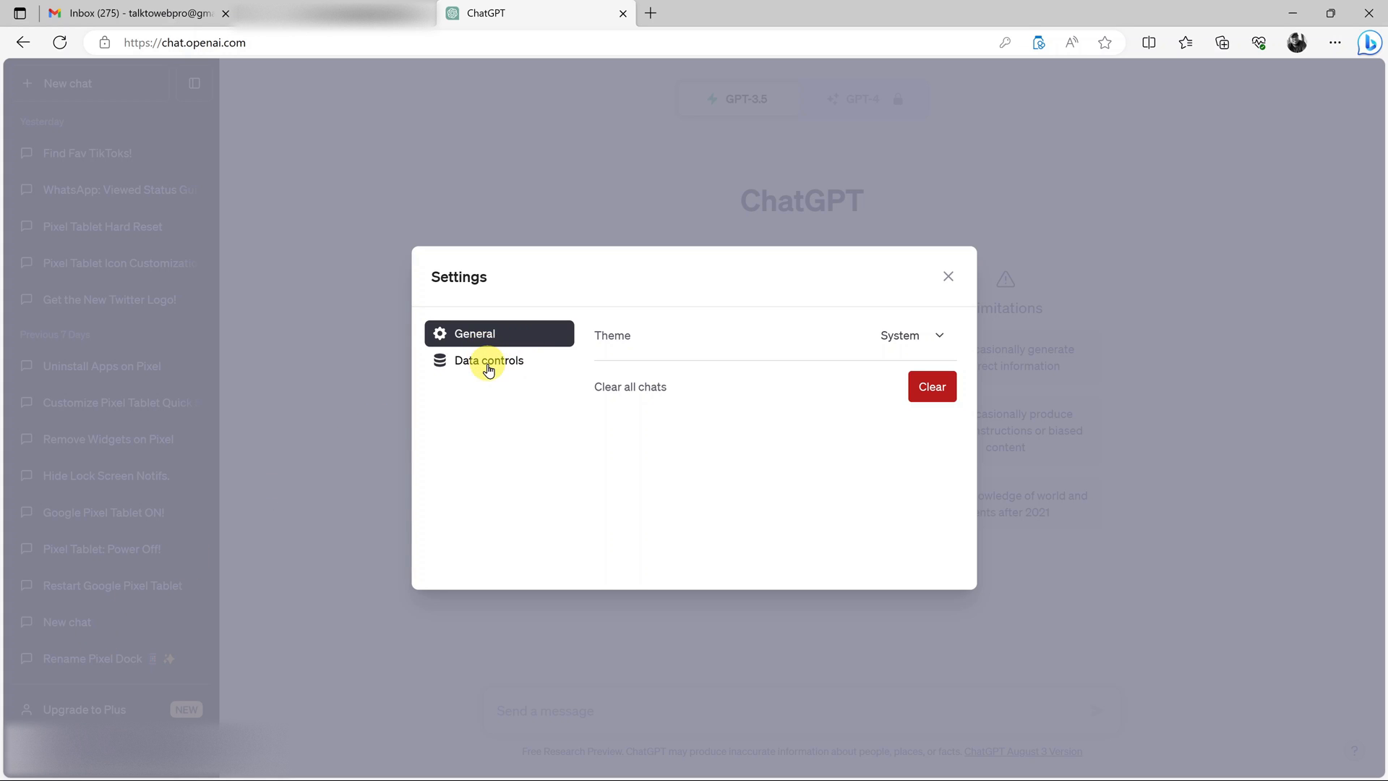
mouse_move(501, 374)
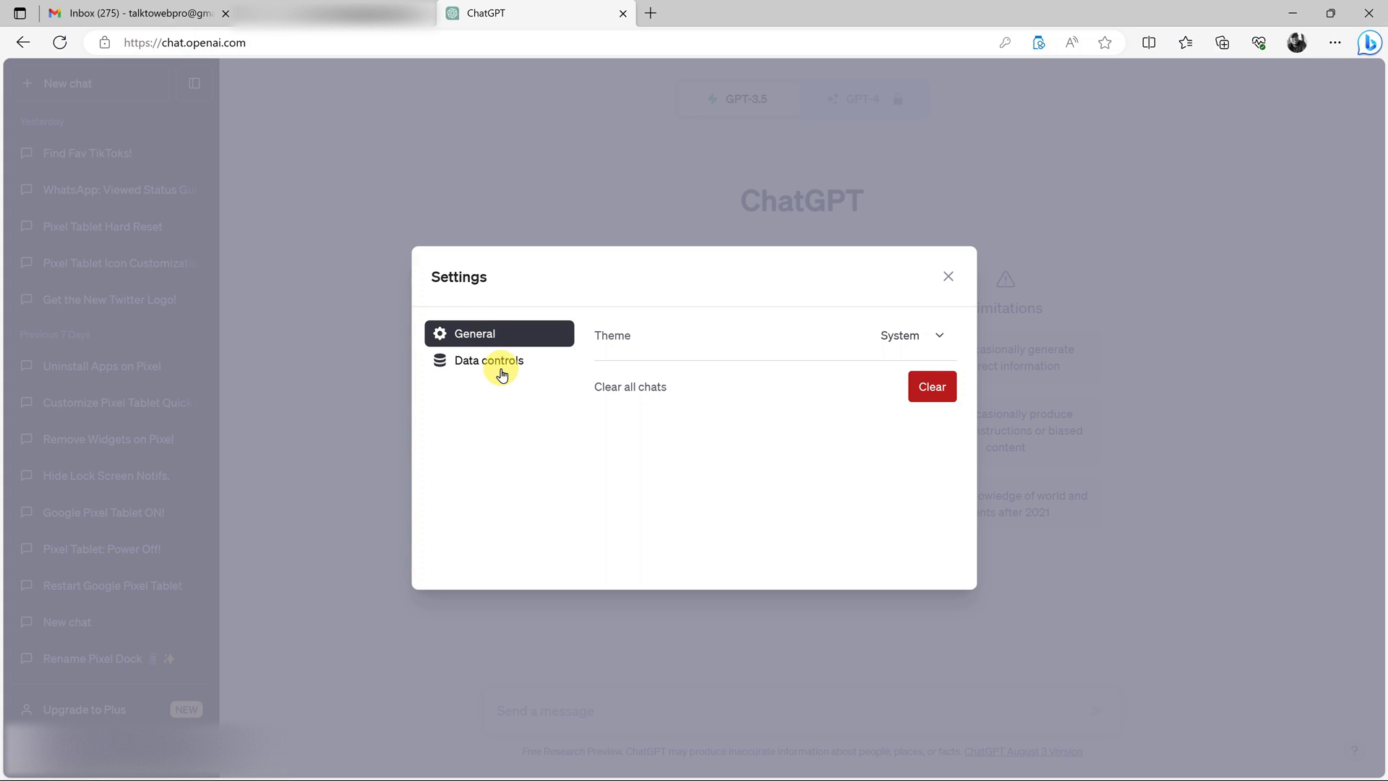
left_click(488, 359)
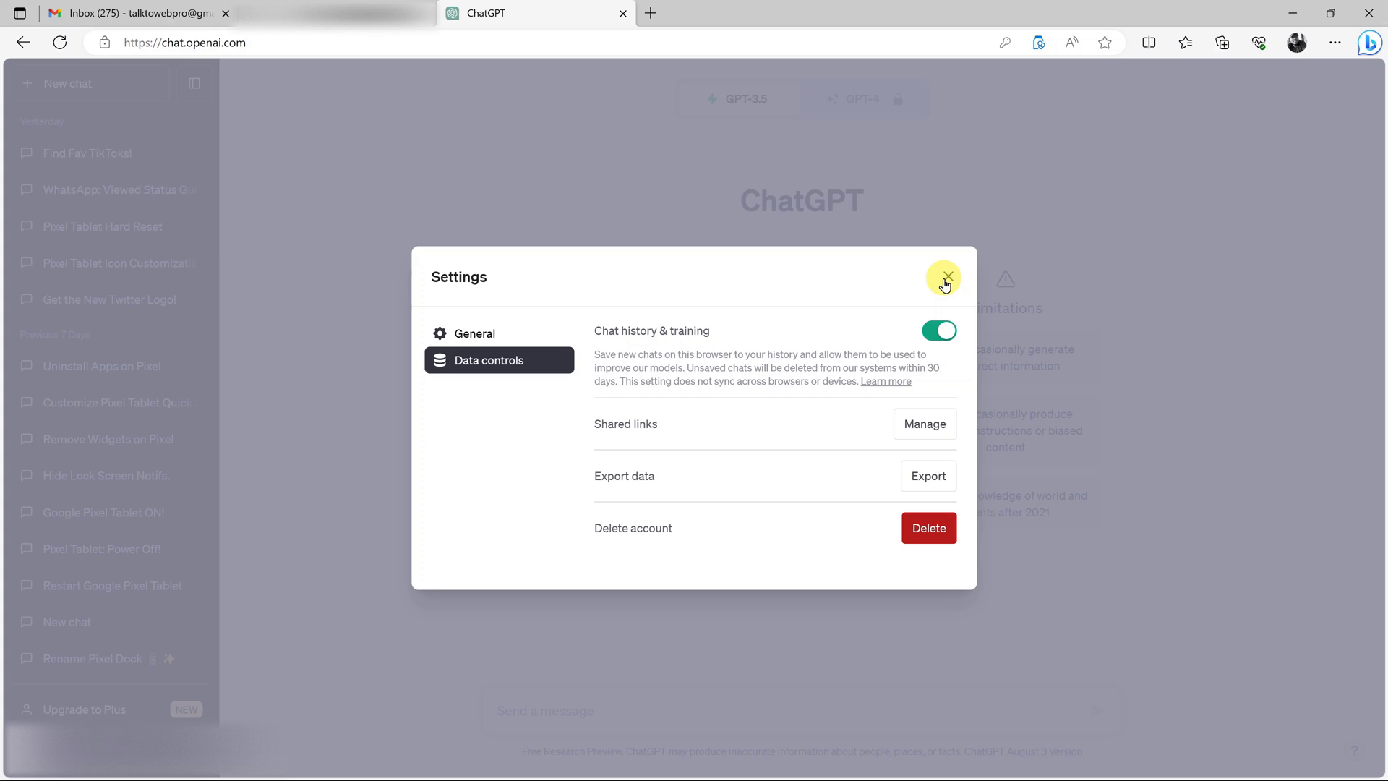
left_click(944, 277)
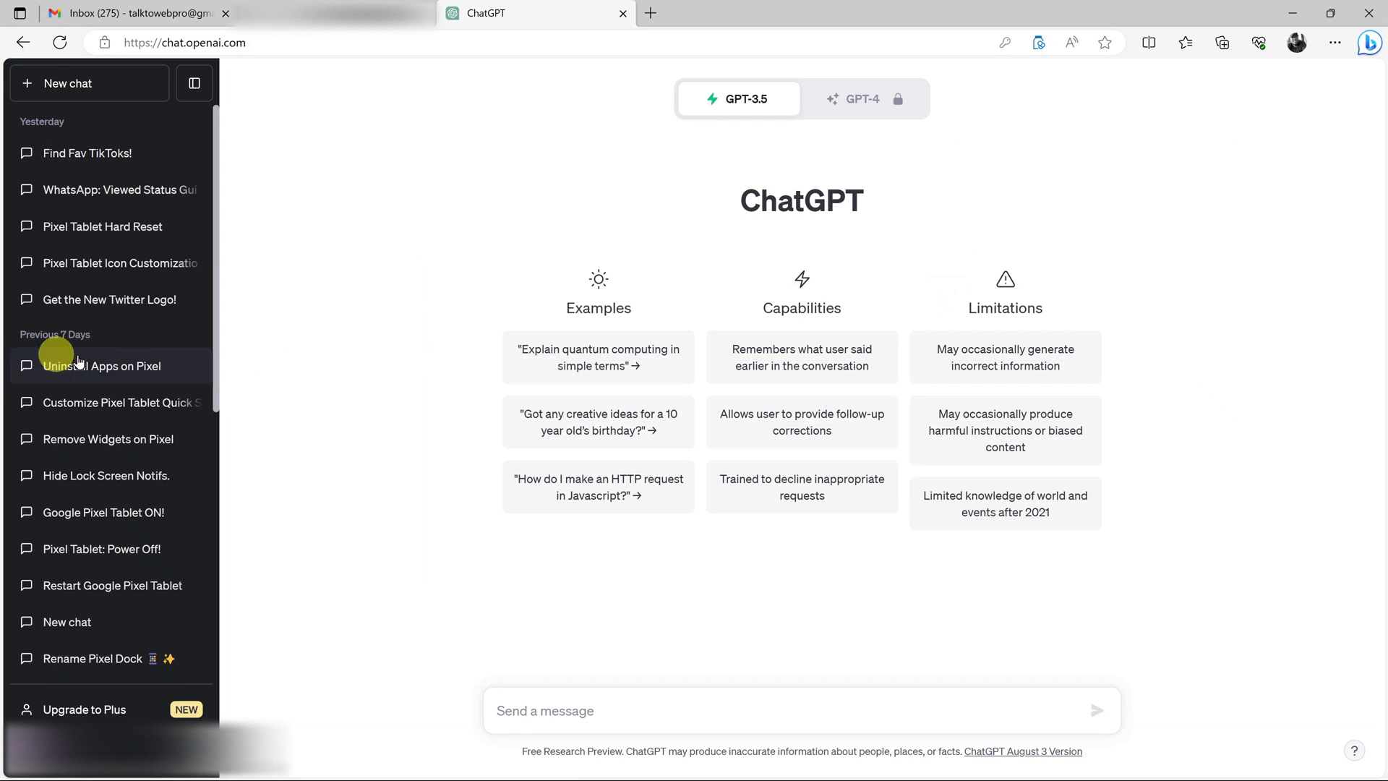
mouse_move(159, 585)
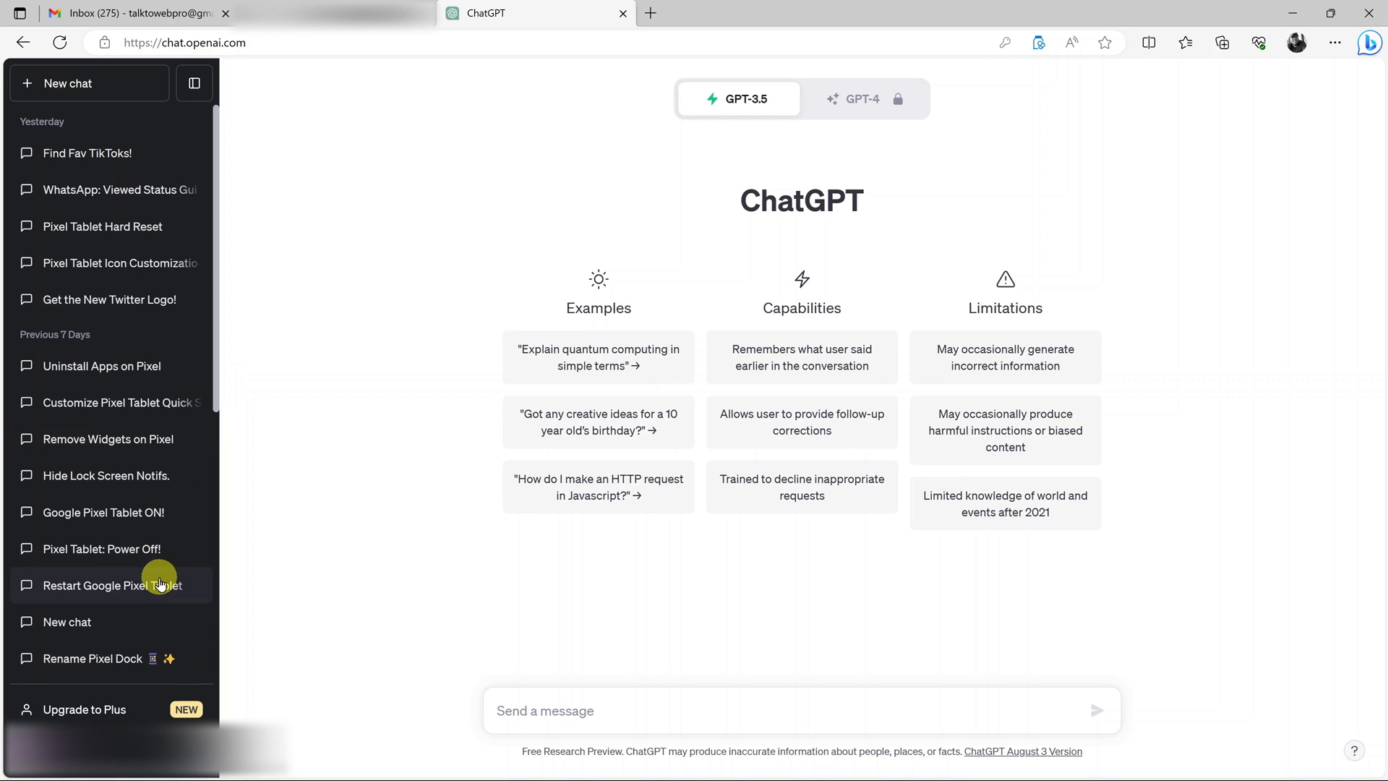
left_click(83, 709)
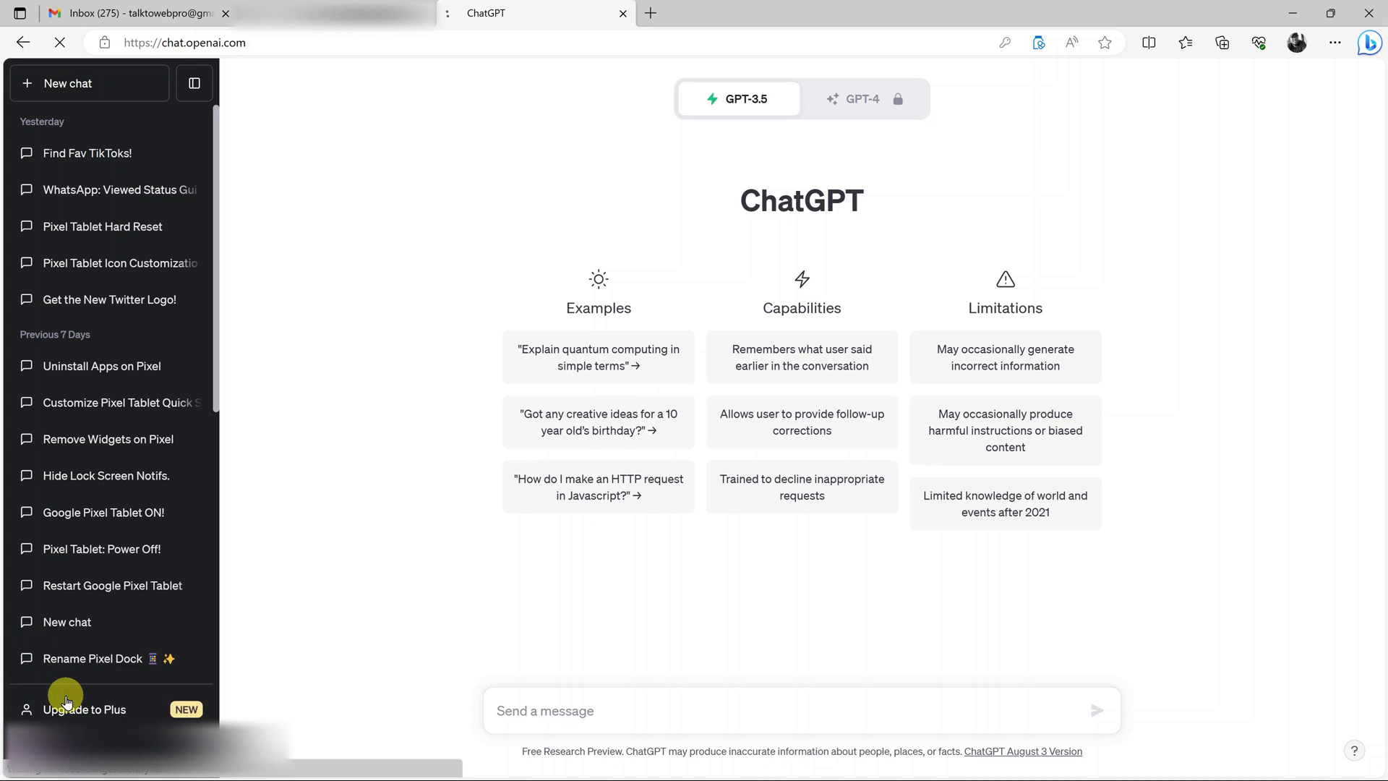
left_click(84, 709)
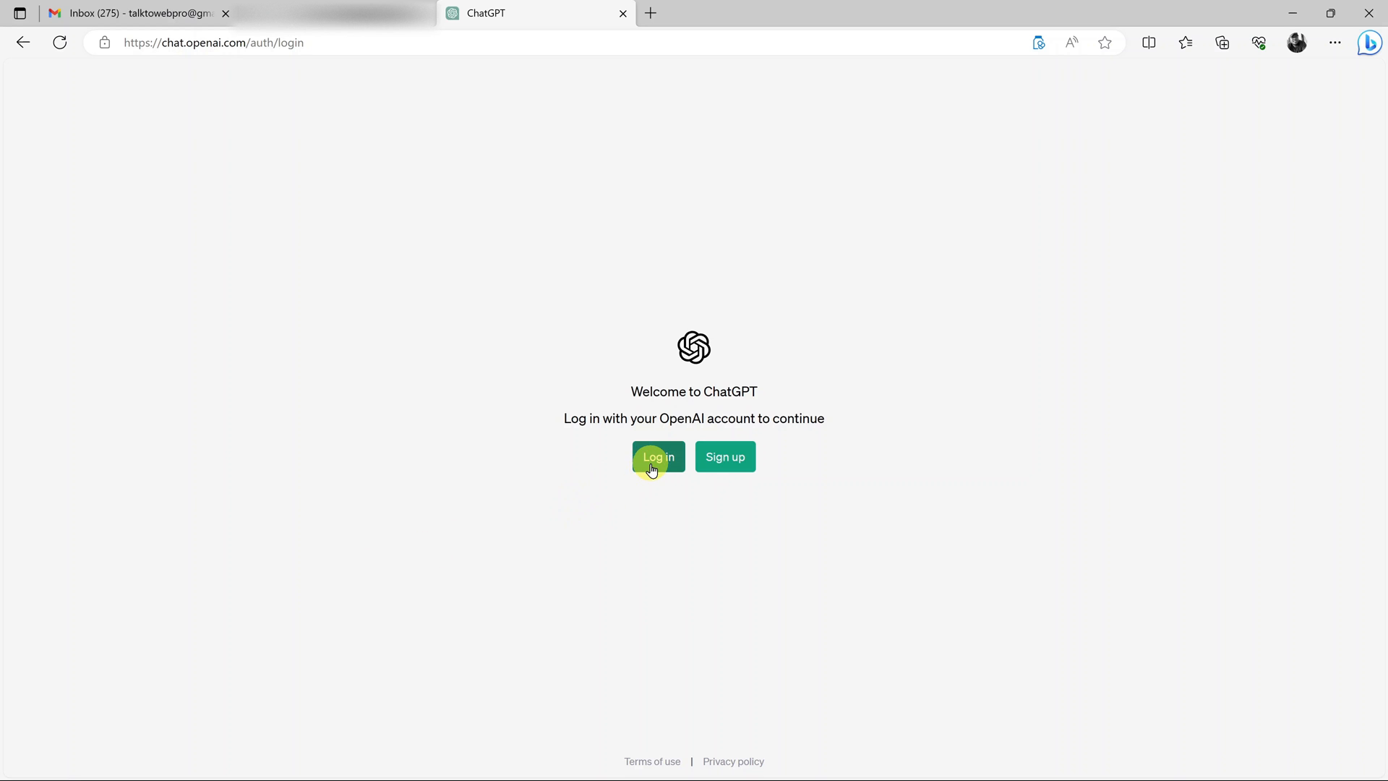
Start logging in, enter the account email address, and submit it.
left_click(658, 456)
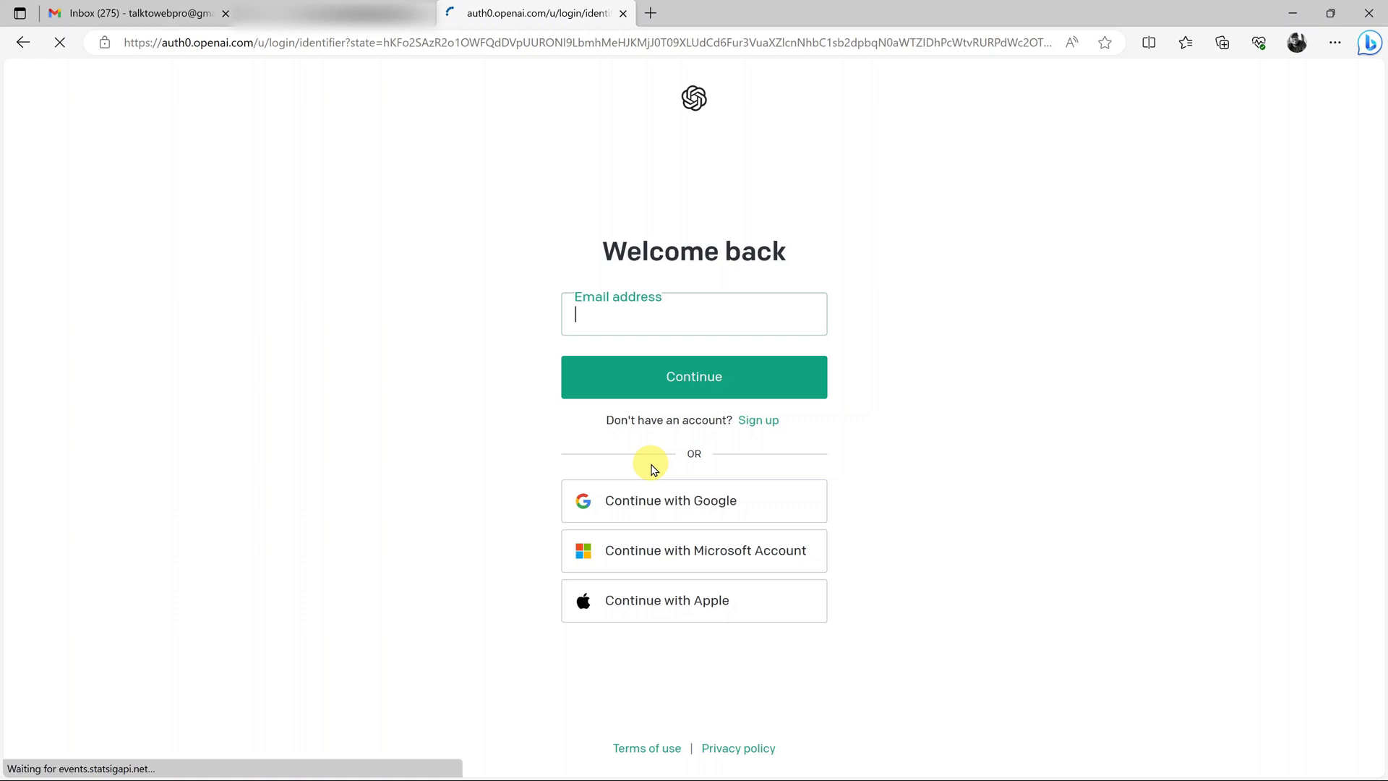
type("m")
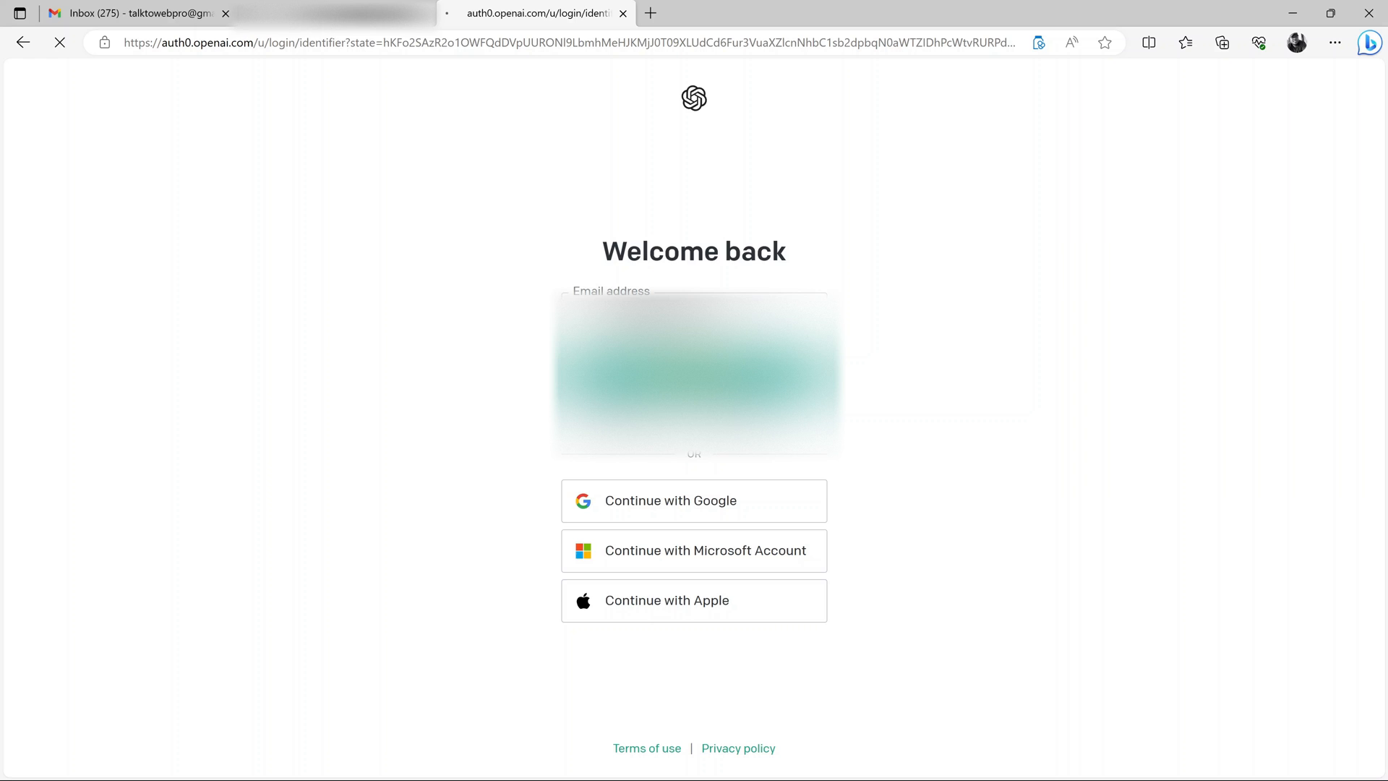
left_click(694, 372)
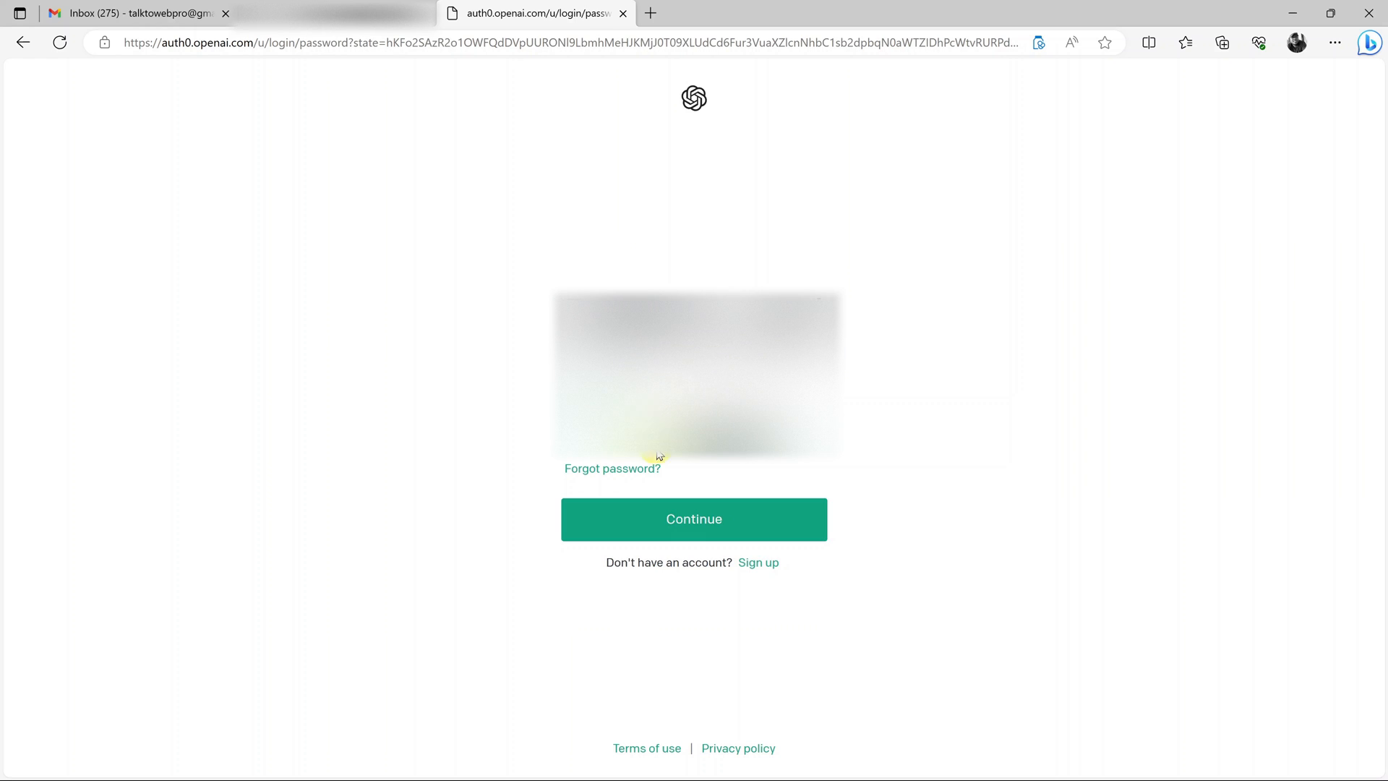
mouse_move(612, 469)
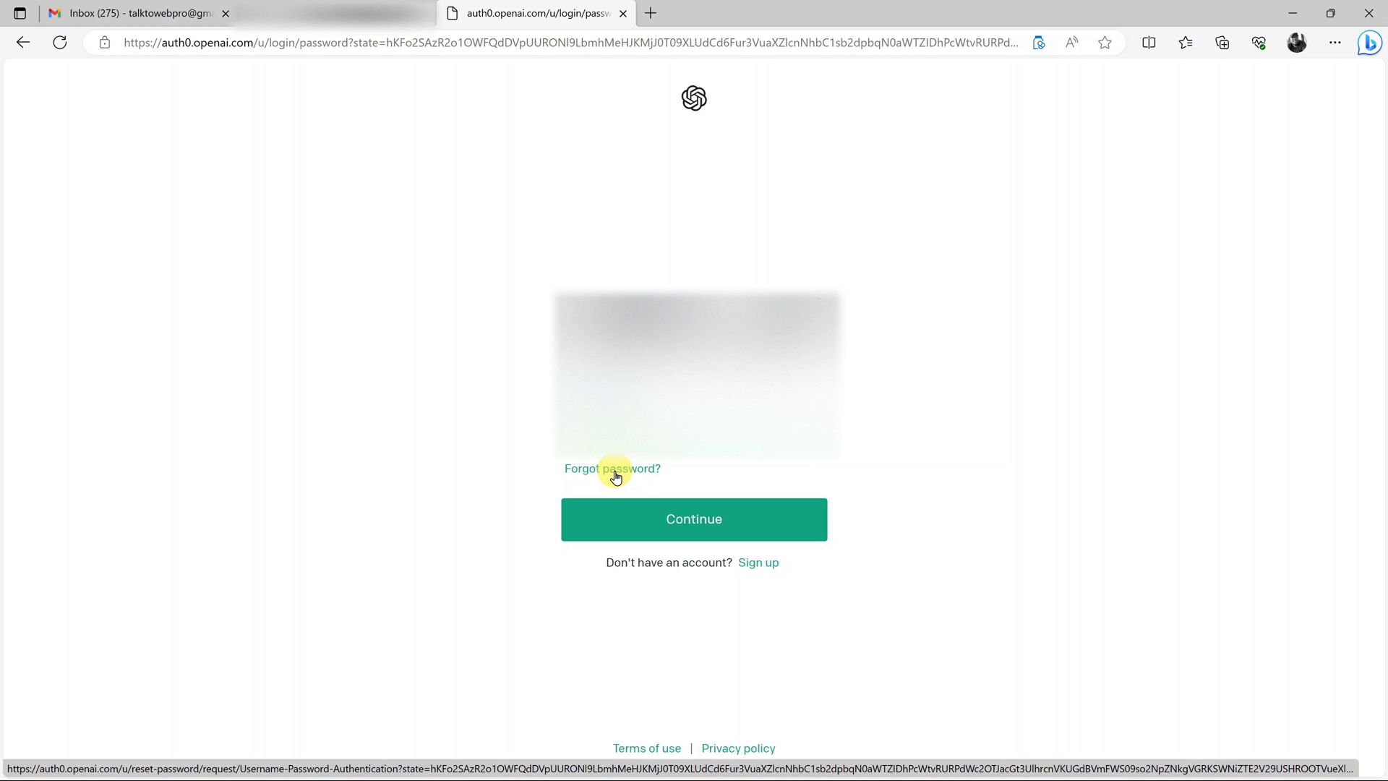
Choose Forgot password? and send the reset link to the account email.
left_click(611, 468)
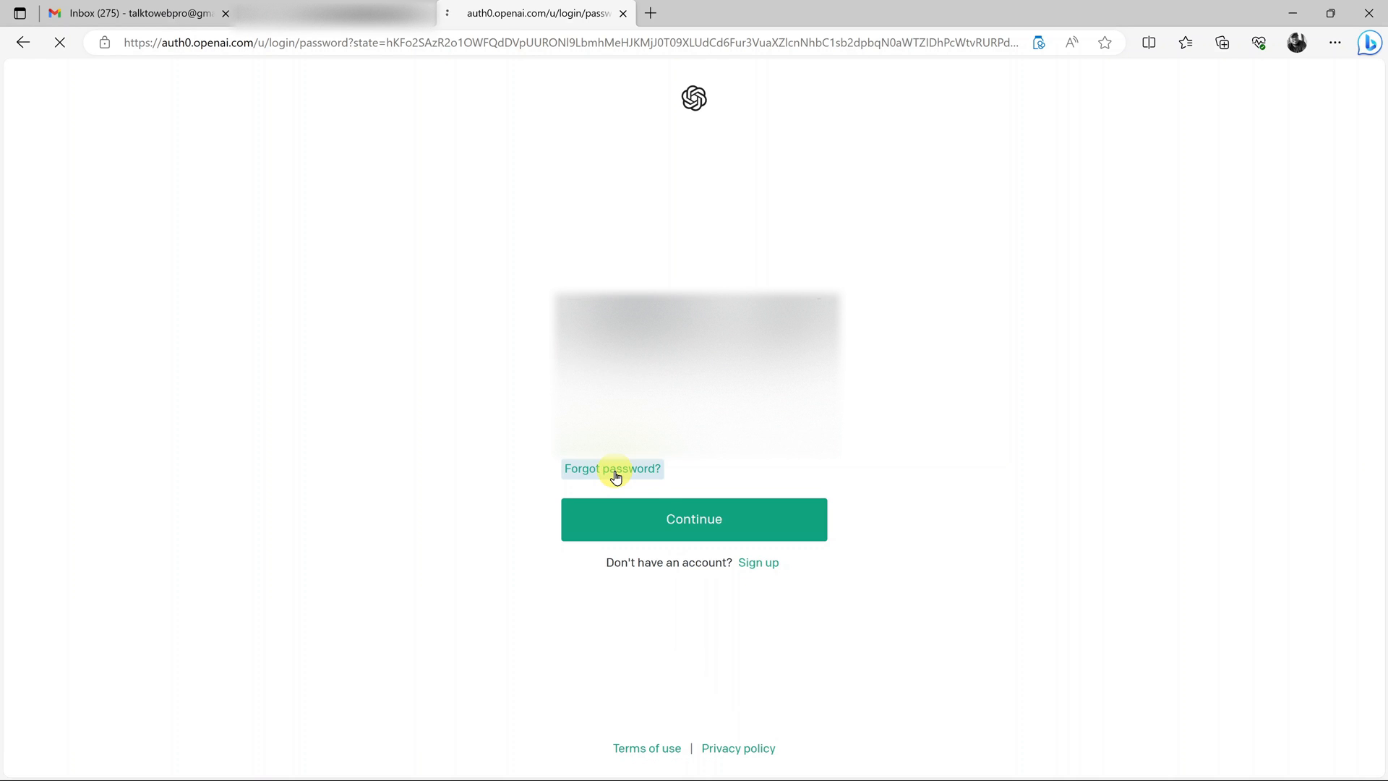
left_click(611, 468)
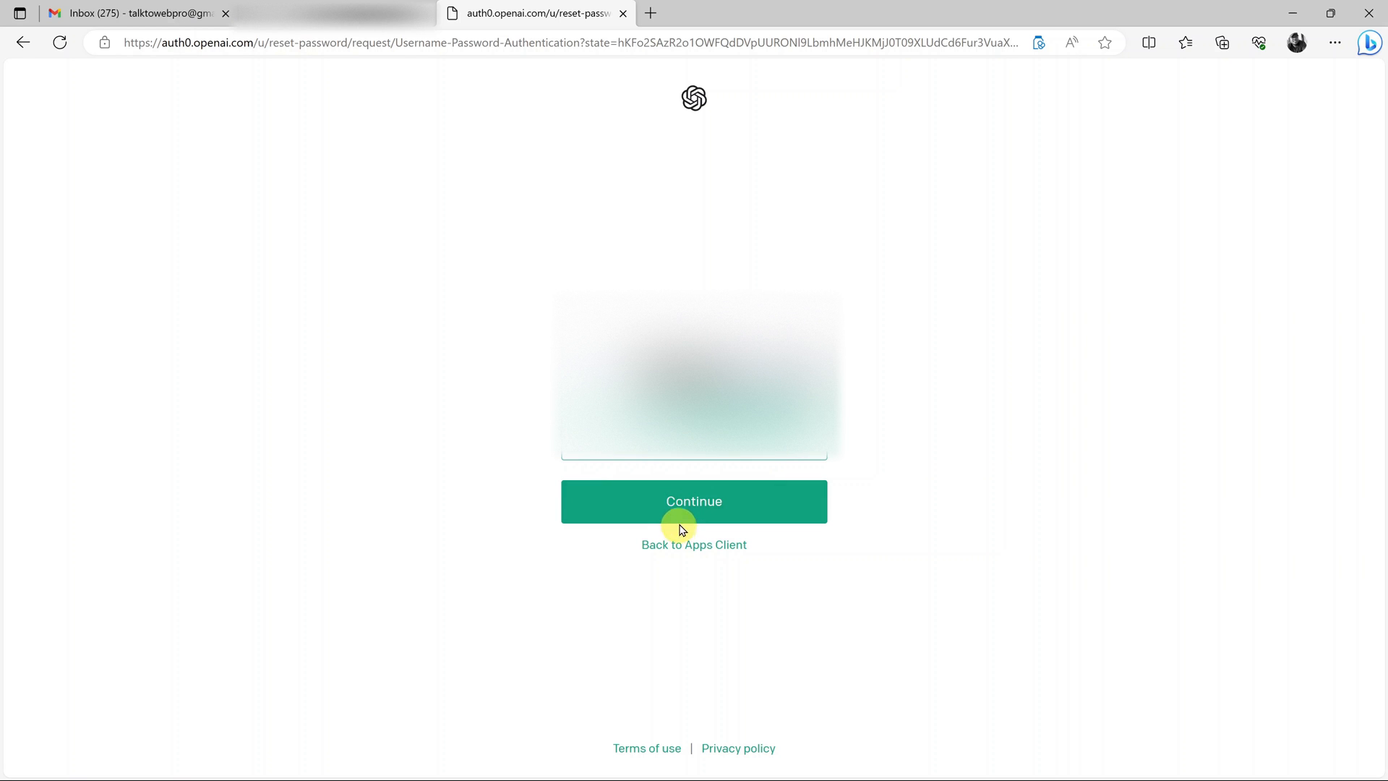
left_click(694, 501)
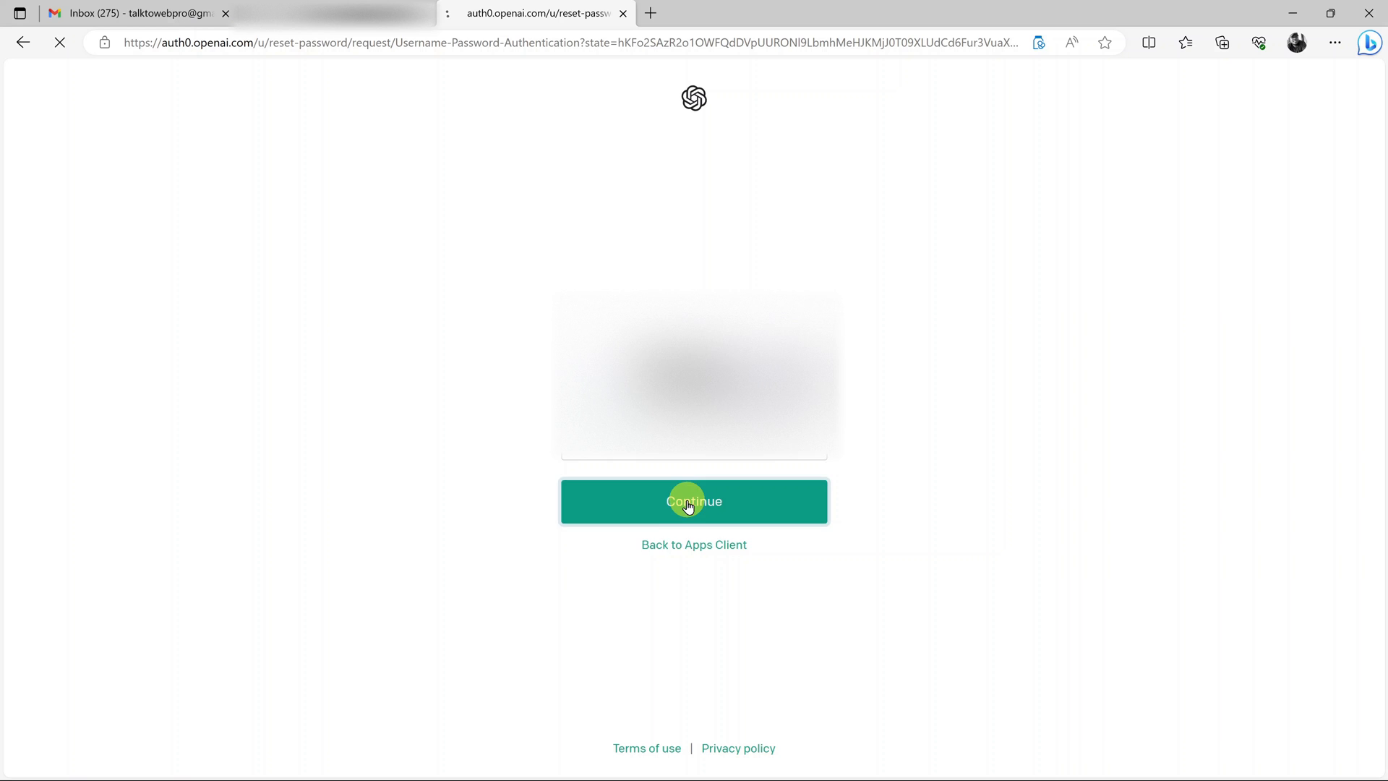
left_click(693, 501)
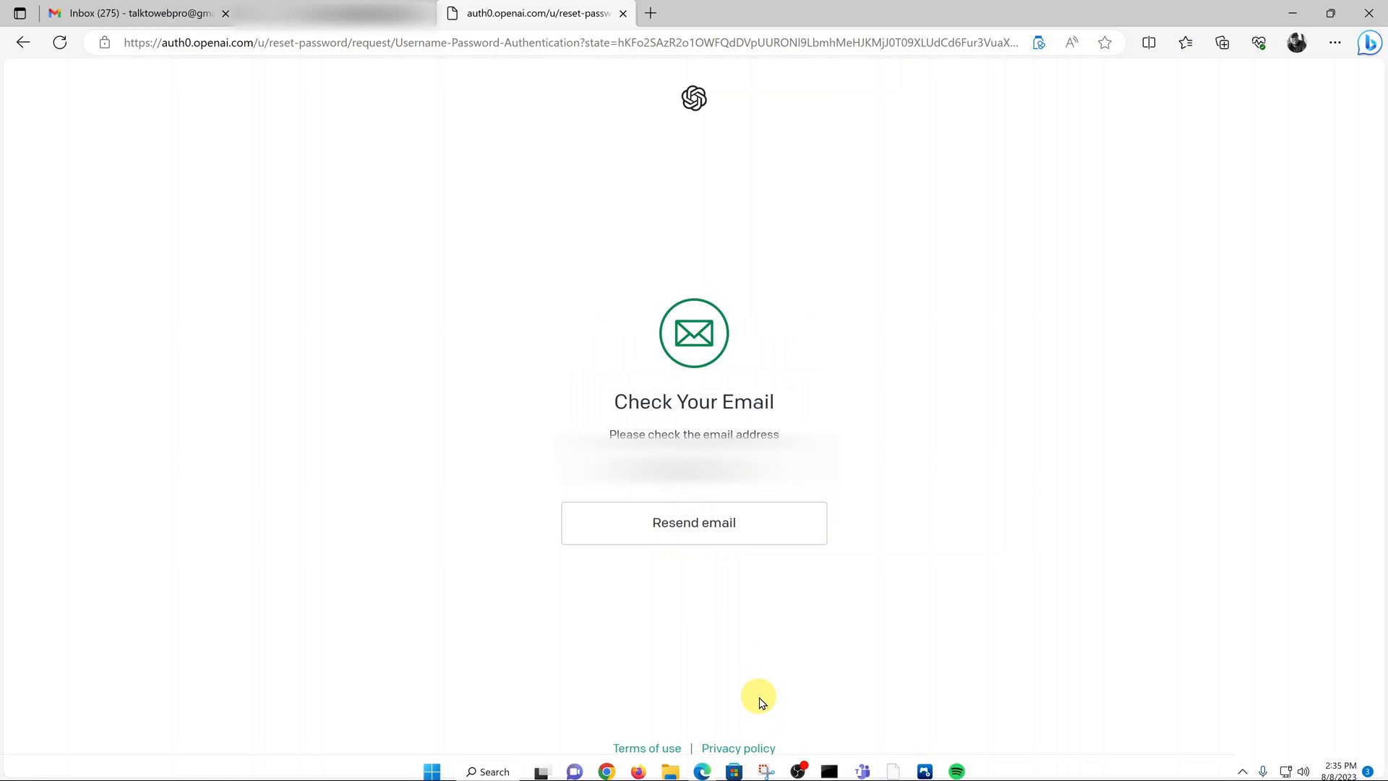
mouse_move(673, 512)
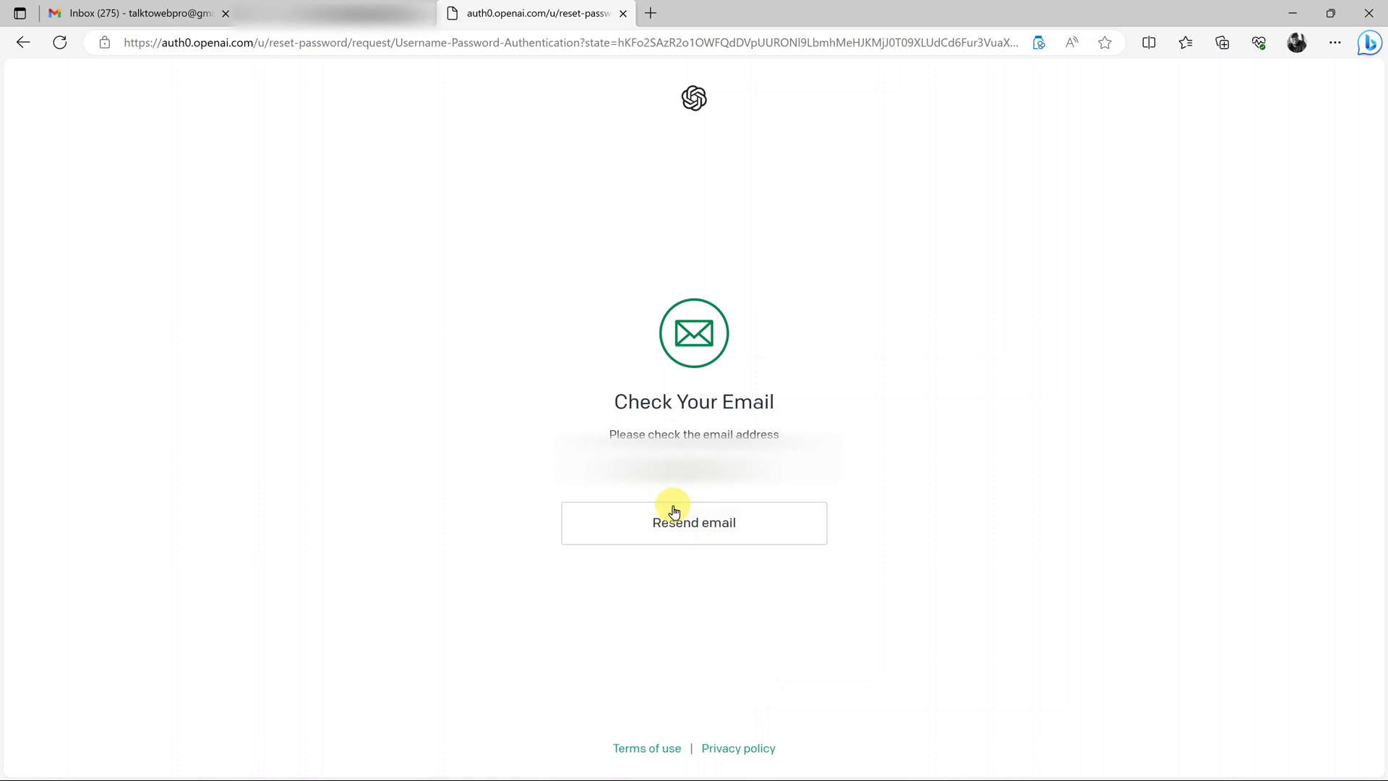
mouse_move(673, 508)
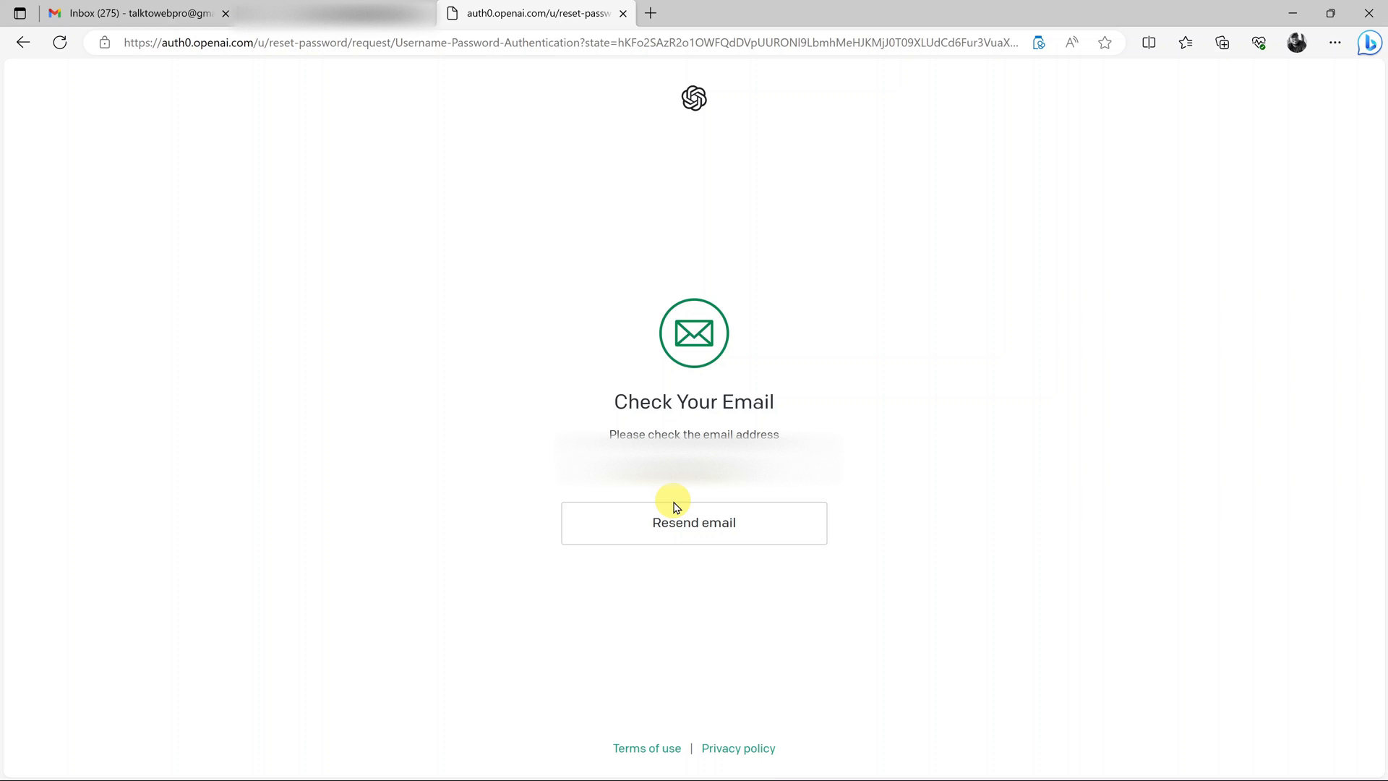
In Gmail, follow the Reset password link in the latest OpenAI email.
left_click(133, 13)
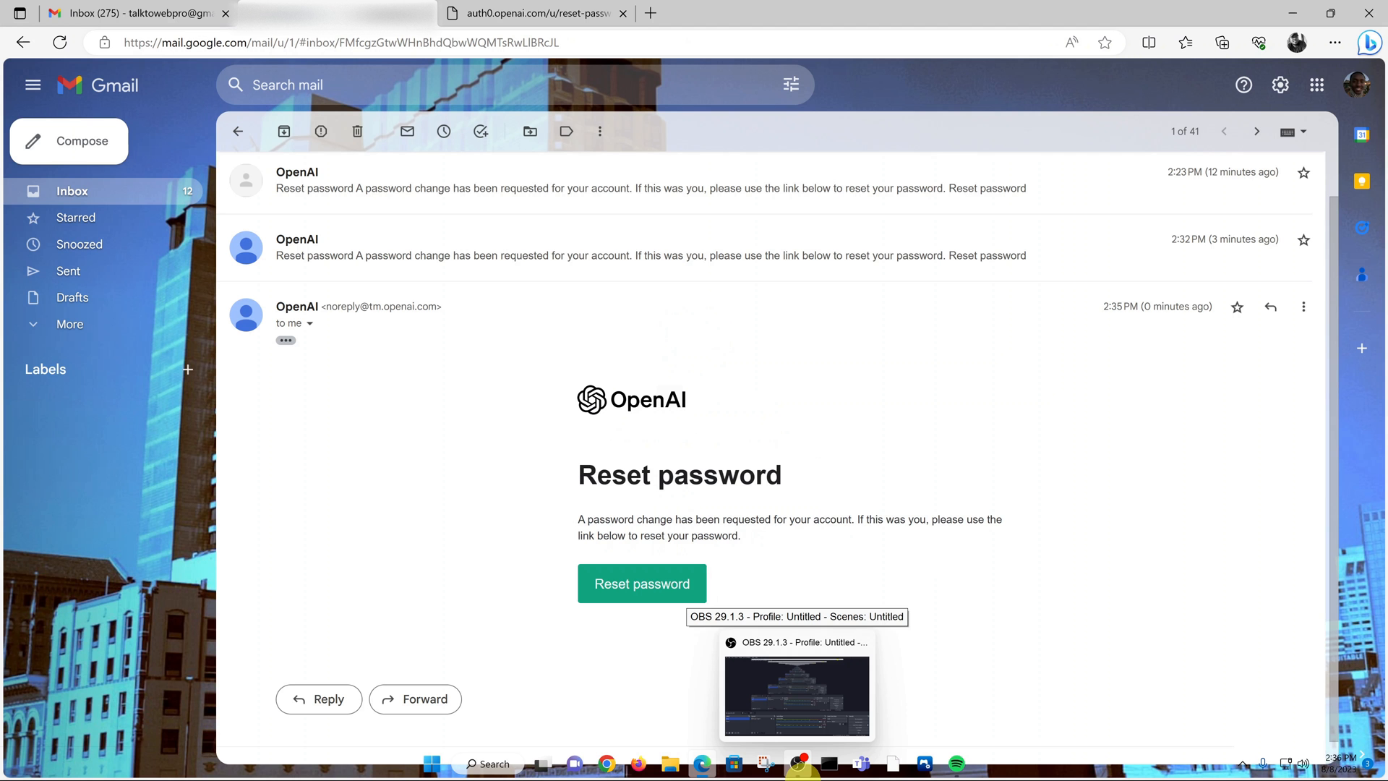
mouse_move(792, 569)
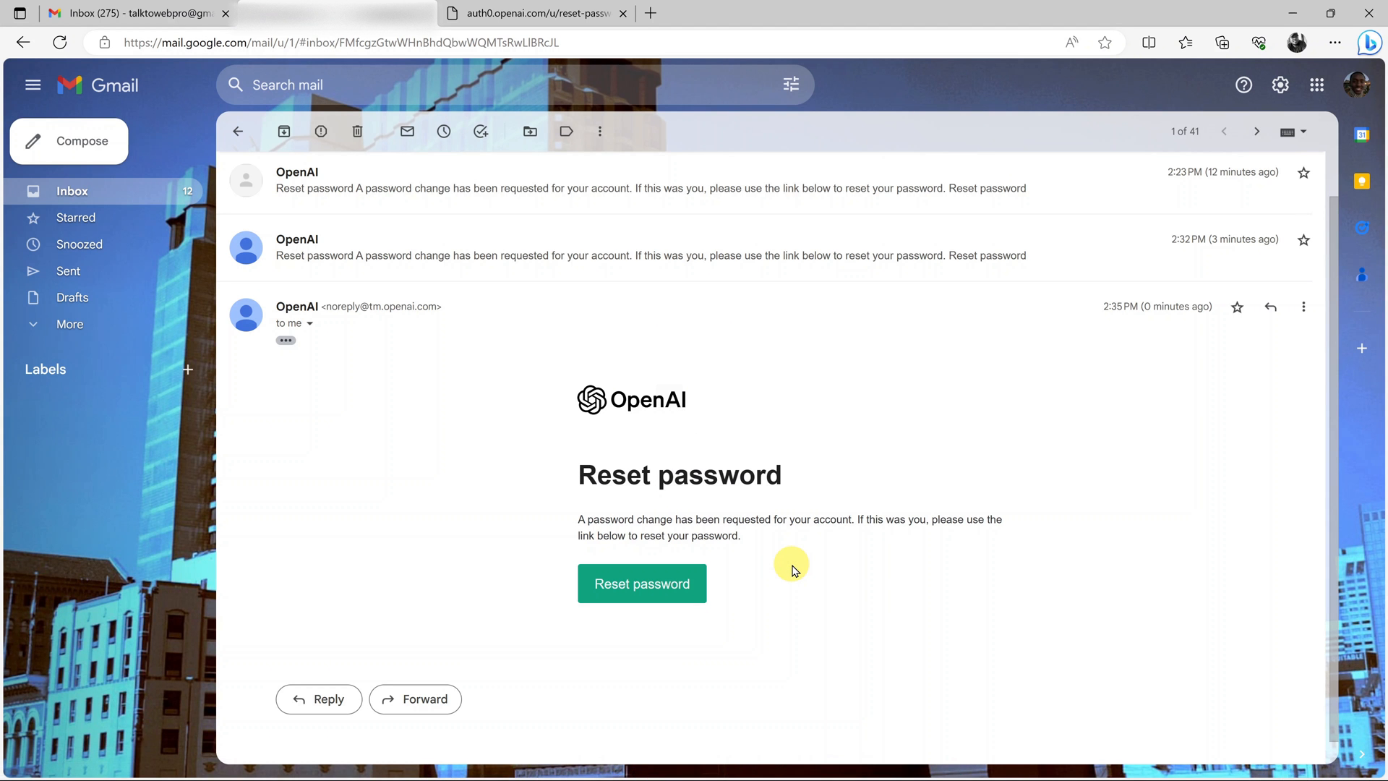
mouse_move(796, 568)
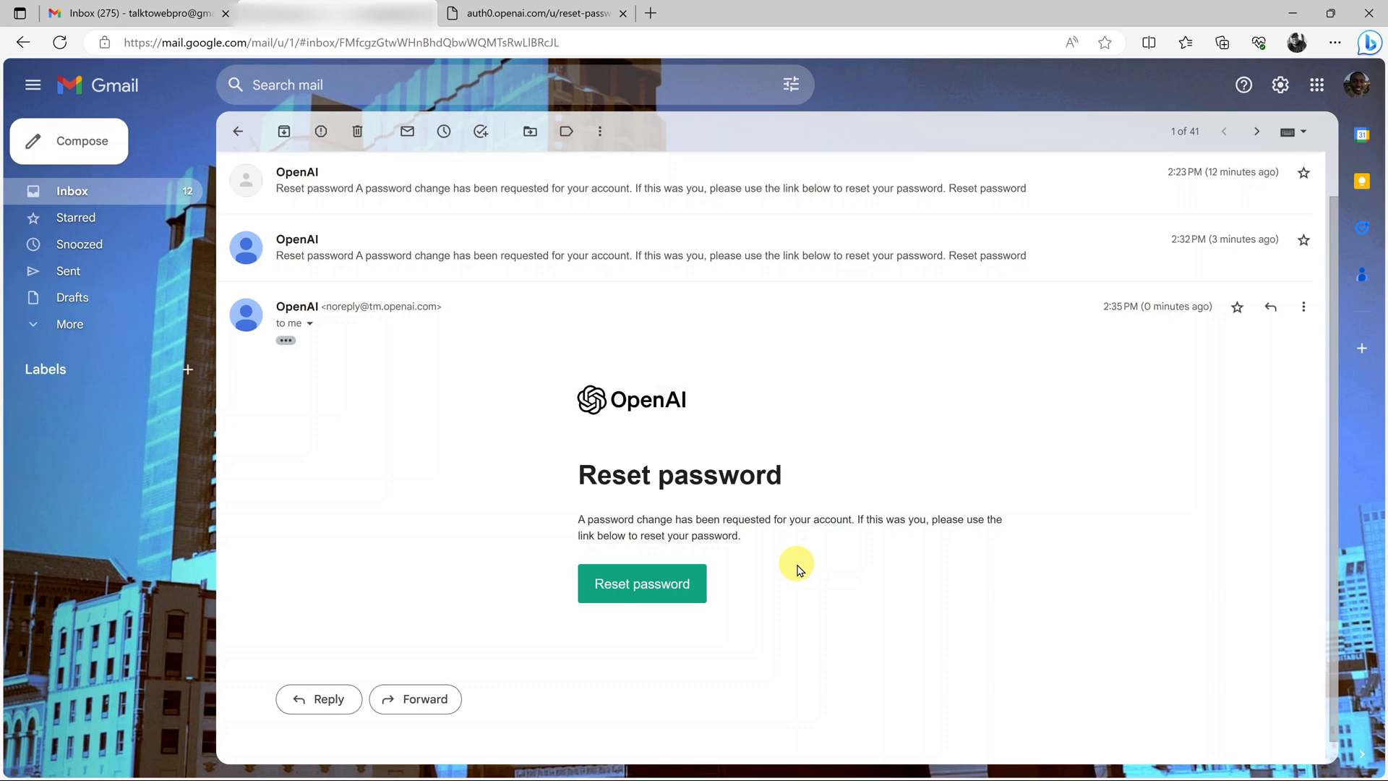
mouse_move(538, 526)
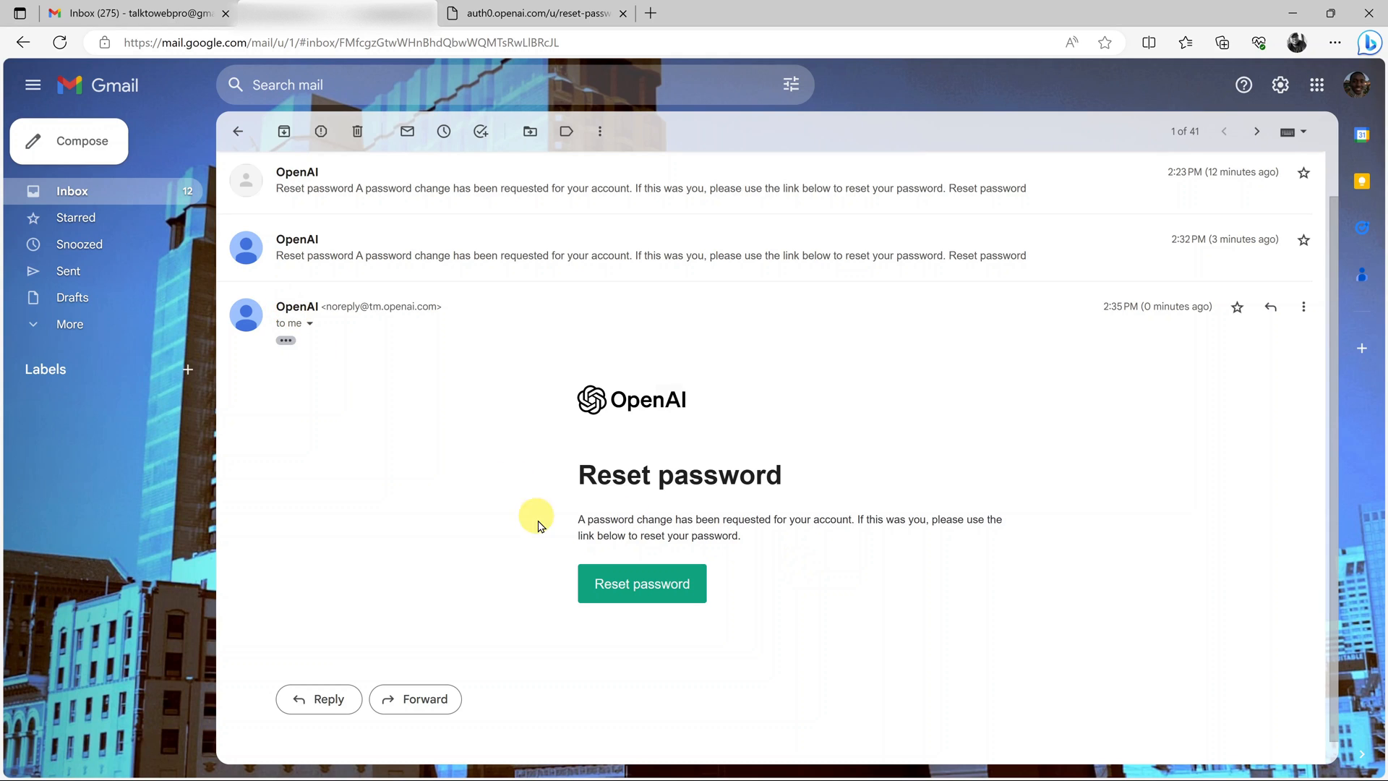
left_click(642, 584)
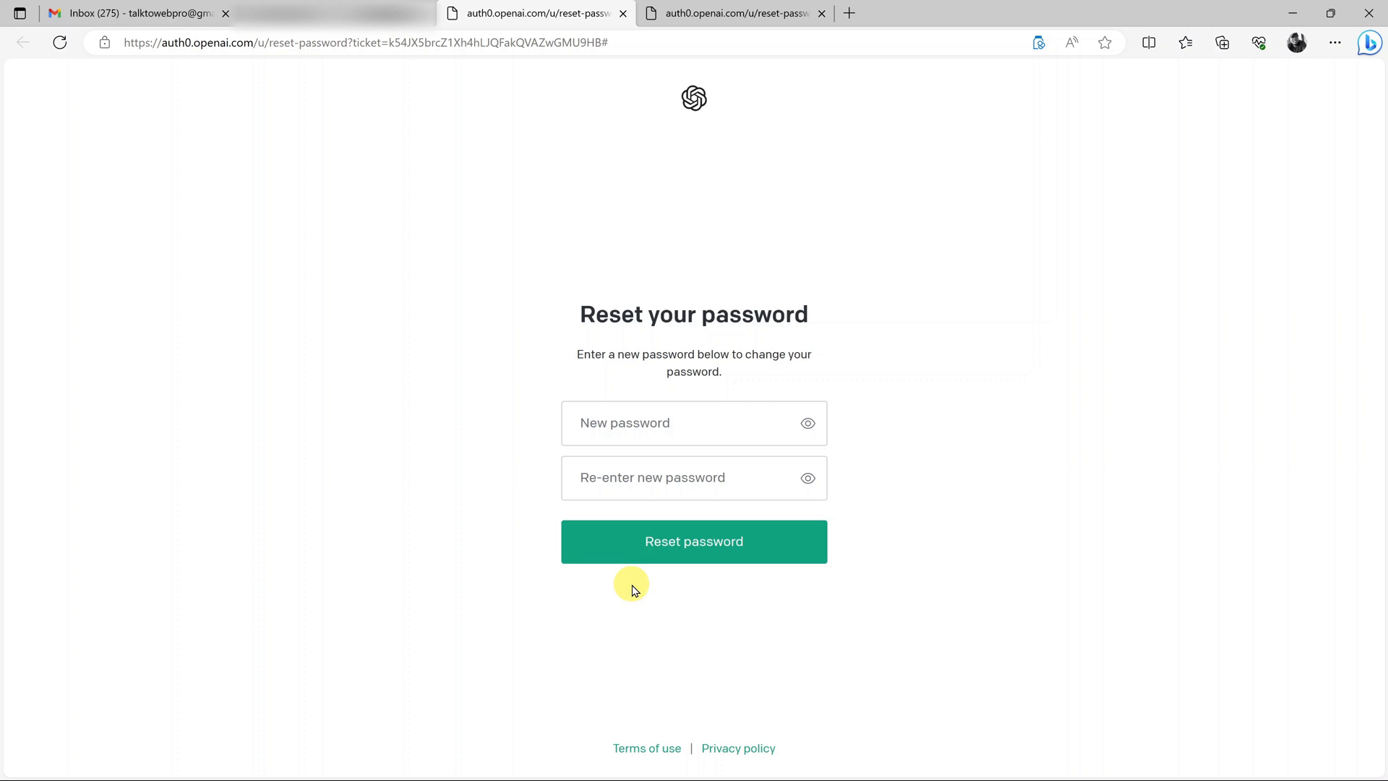
mouse_move(584, 454)
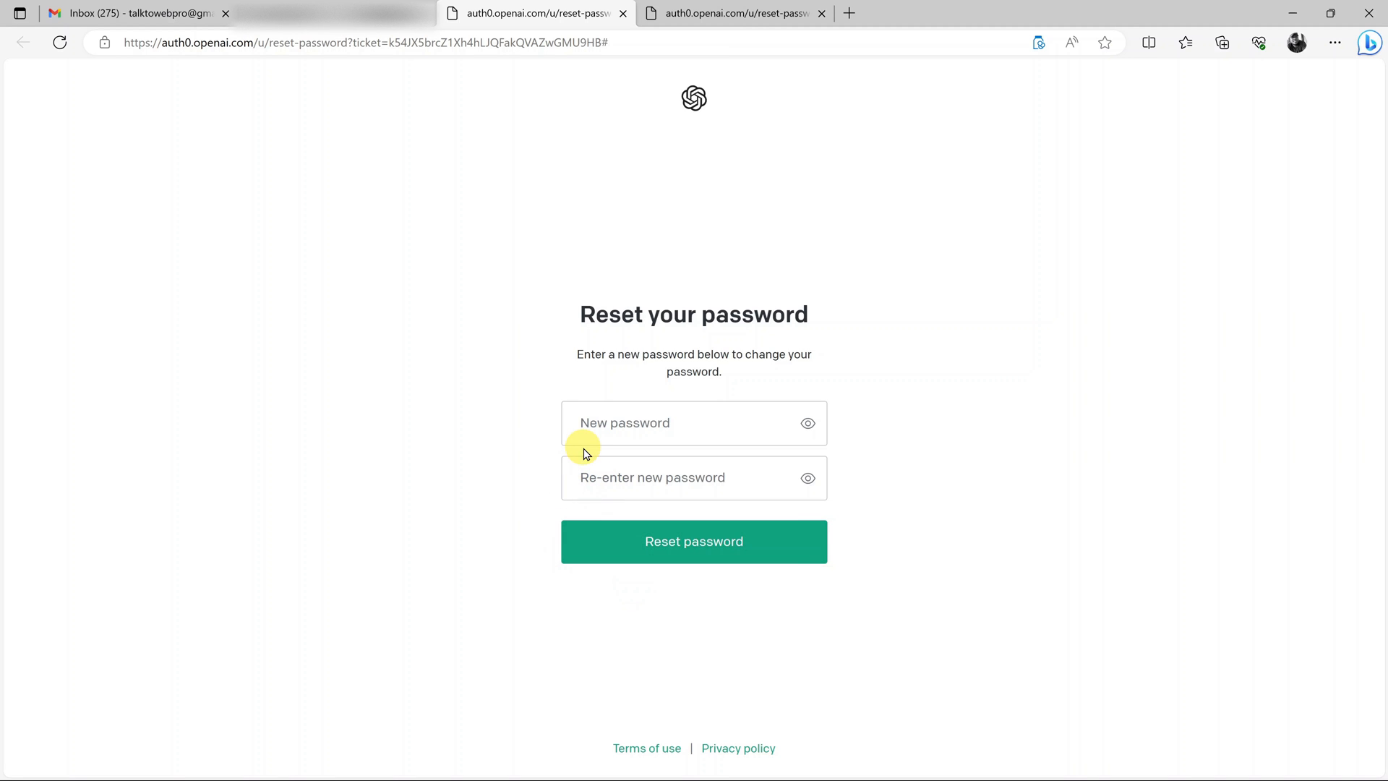
mouse_move(612, 441)
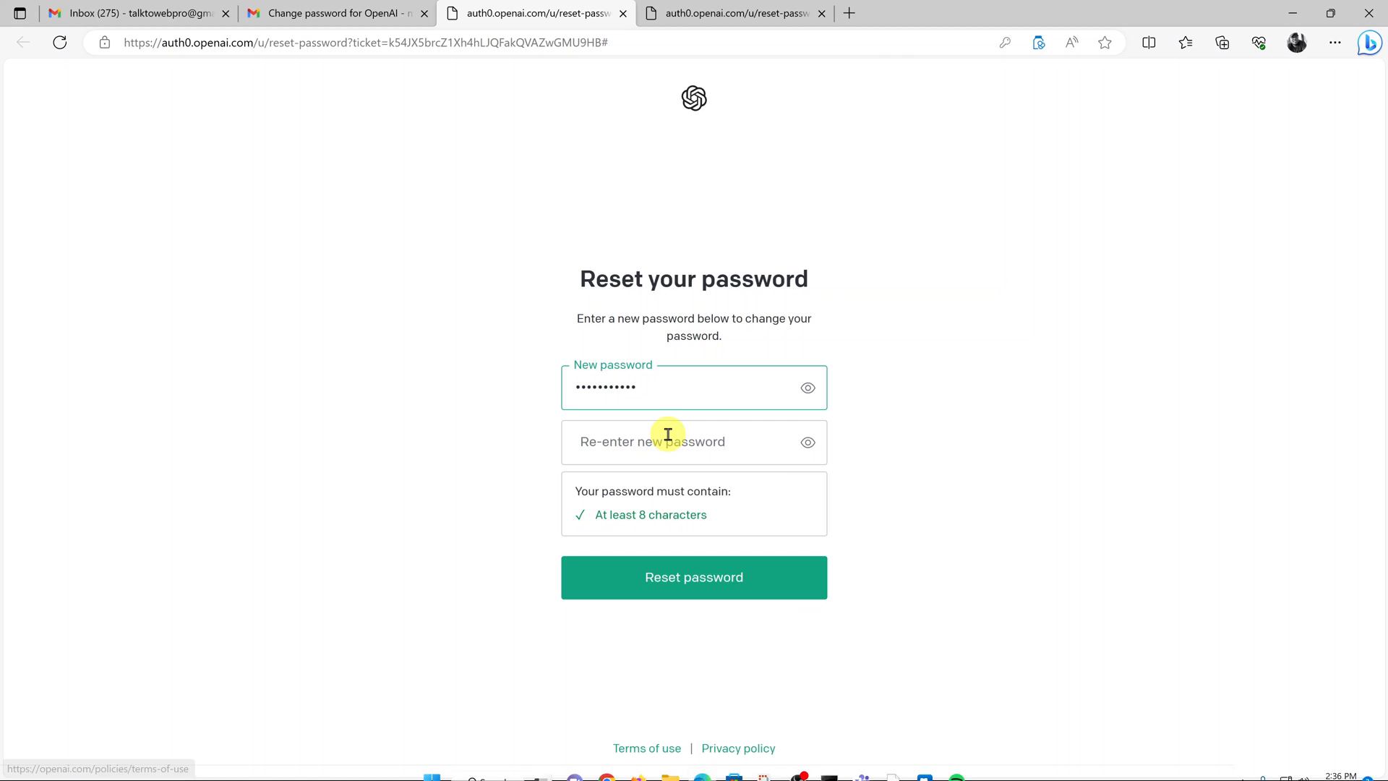
Enter the new password in both fields and submit the reset.
left_click(693, 442)
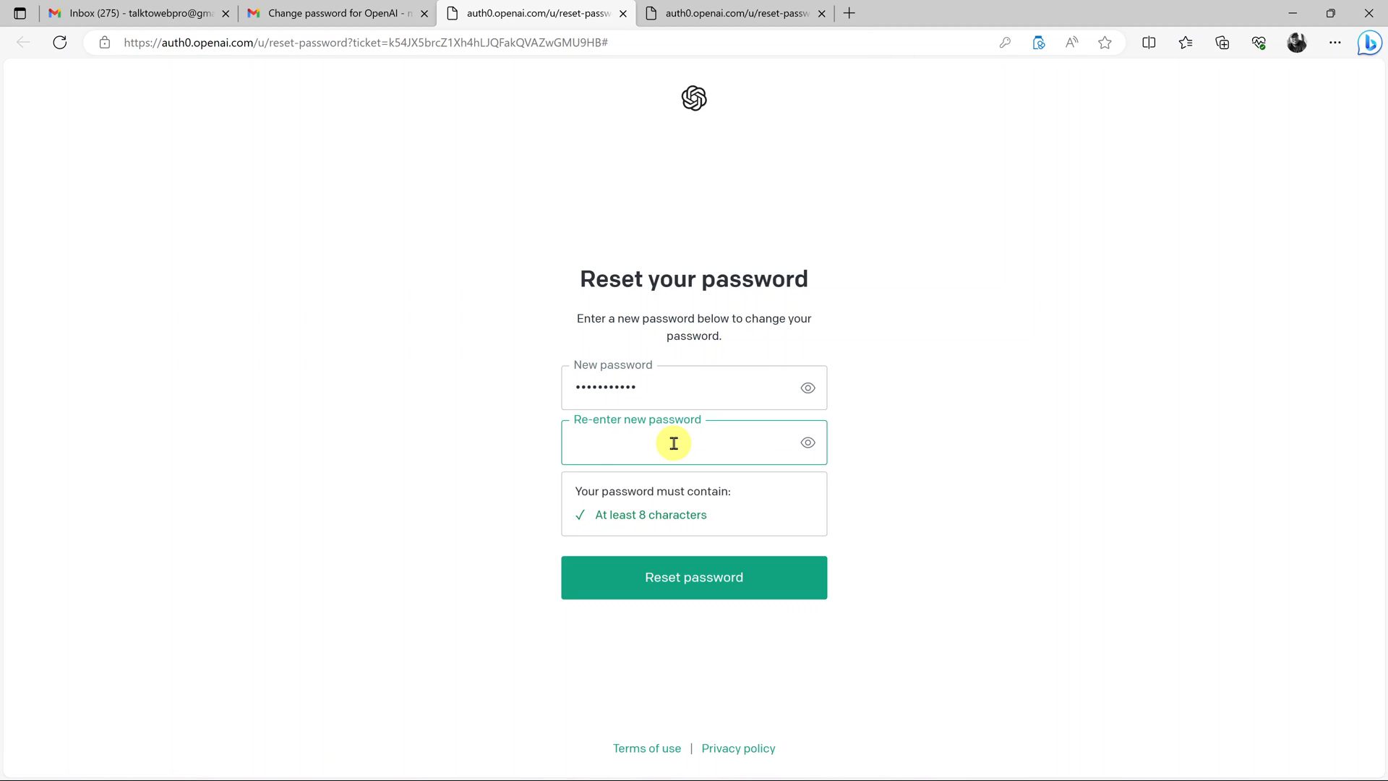
mouse_move(614, 445)
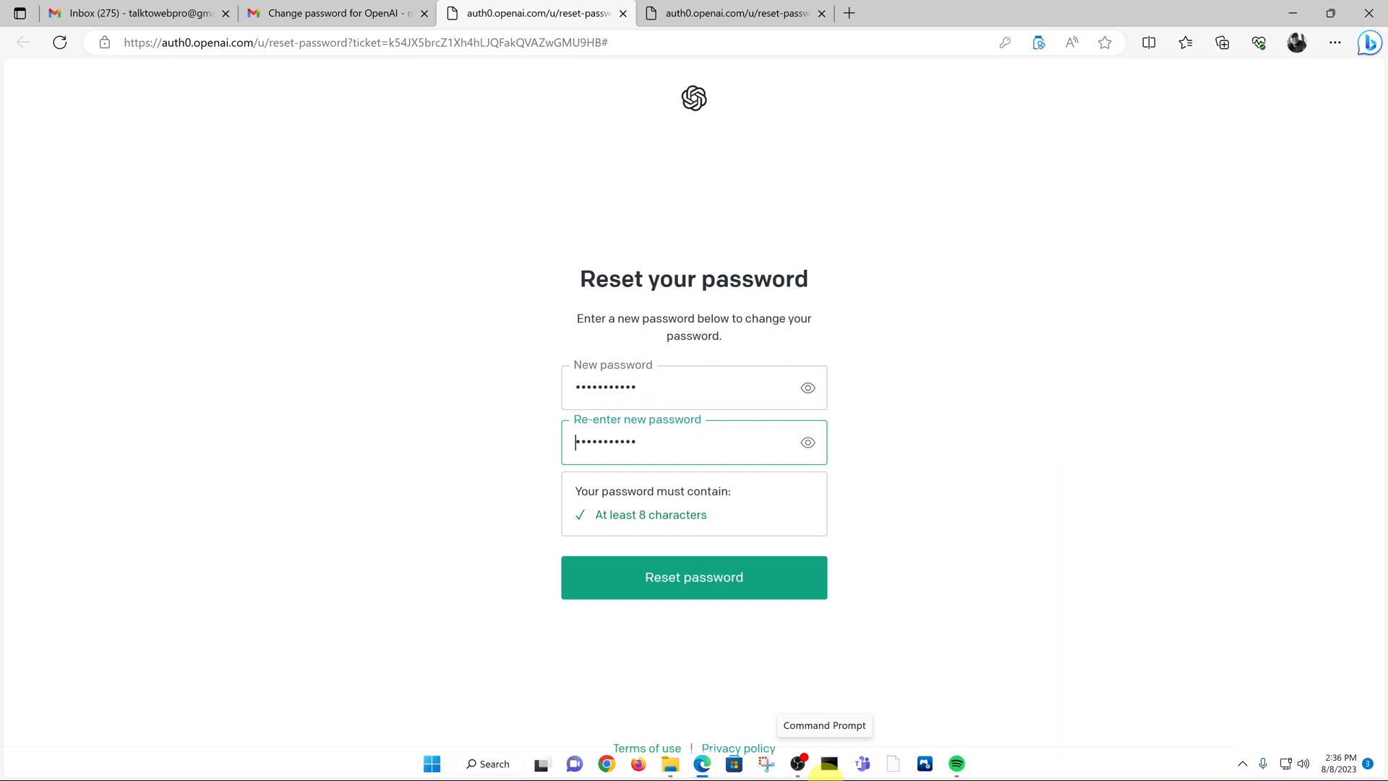
mouse_move(686, 598)
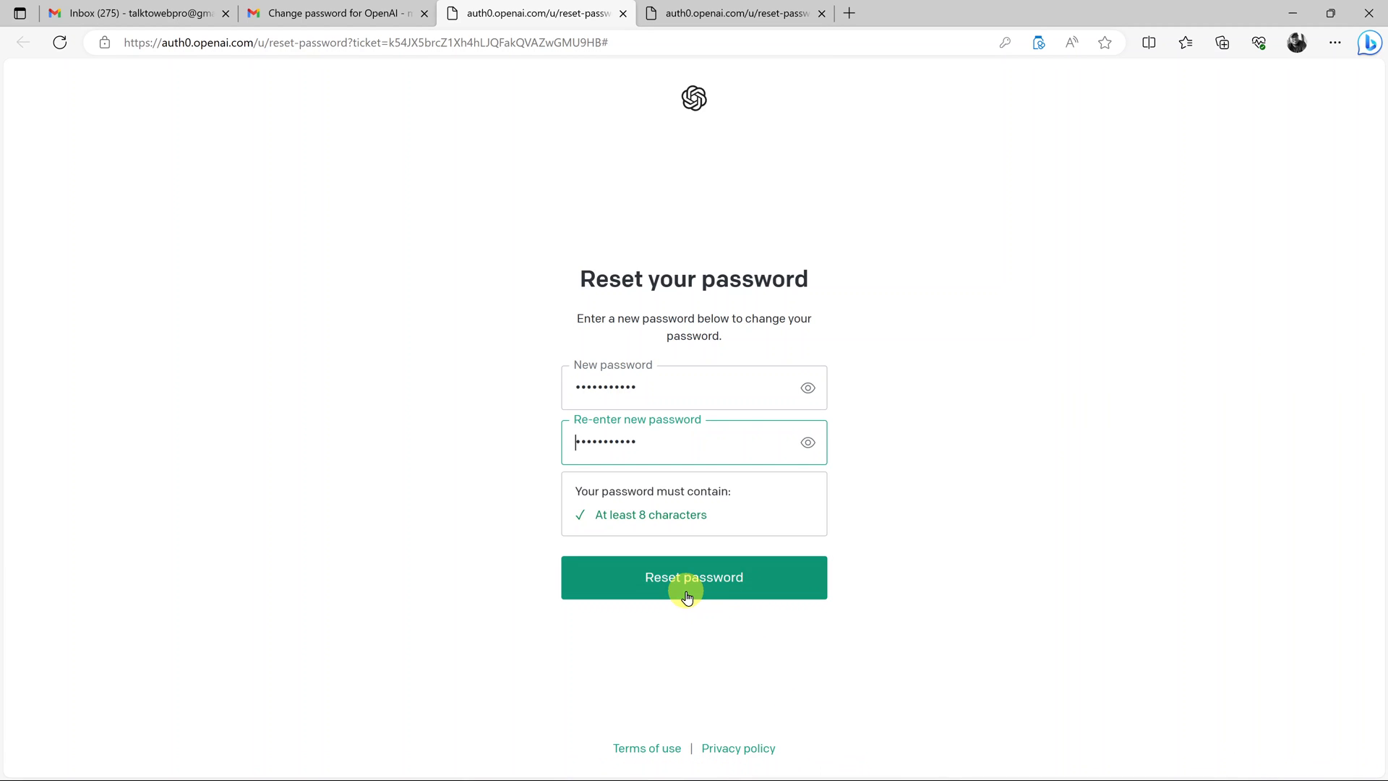
left_click(694, 577)
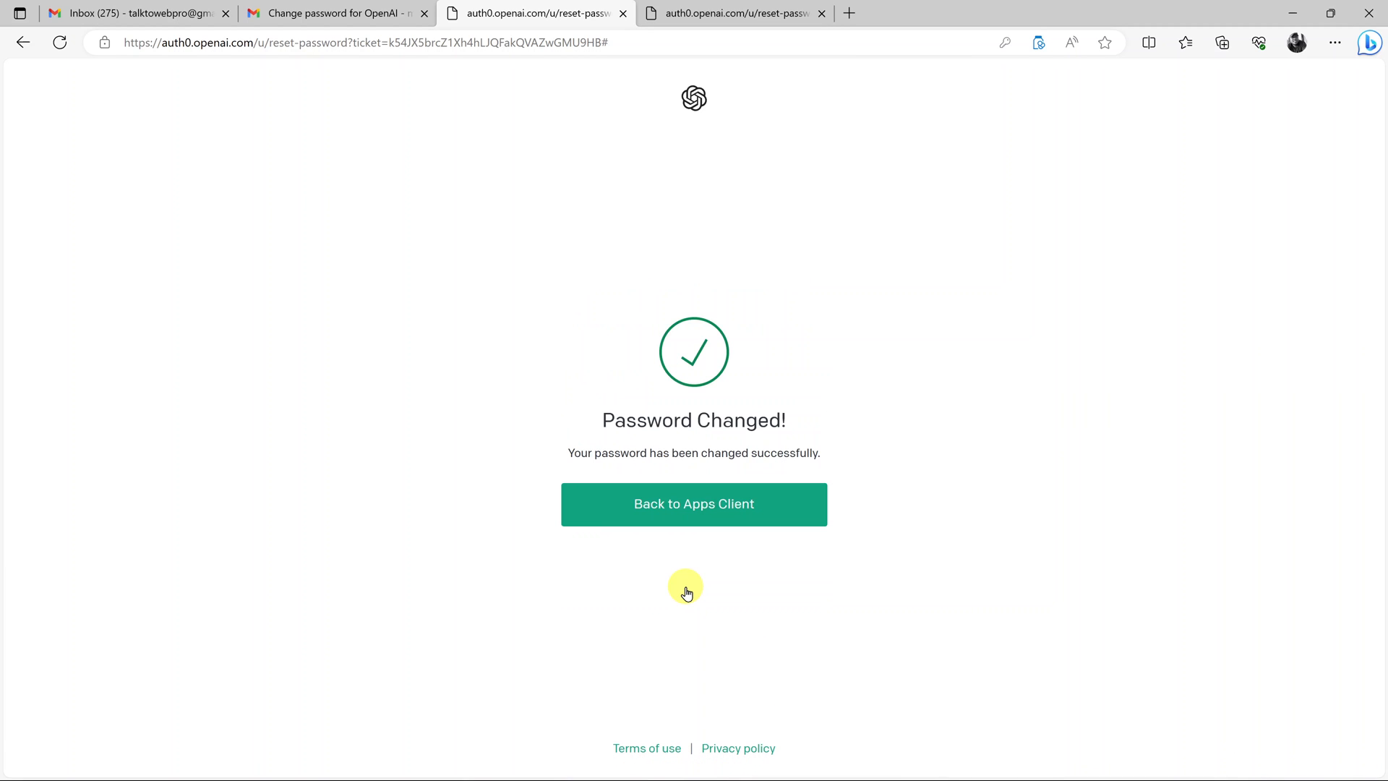
mouse_move(694, 446)
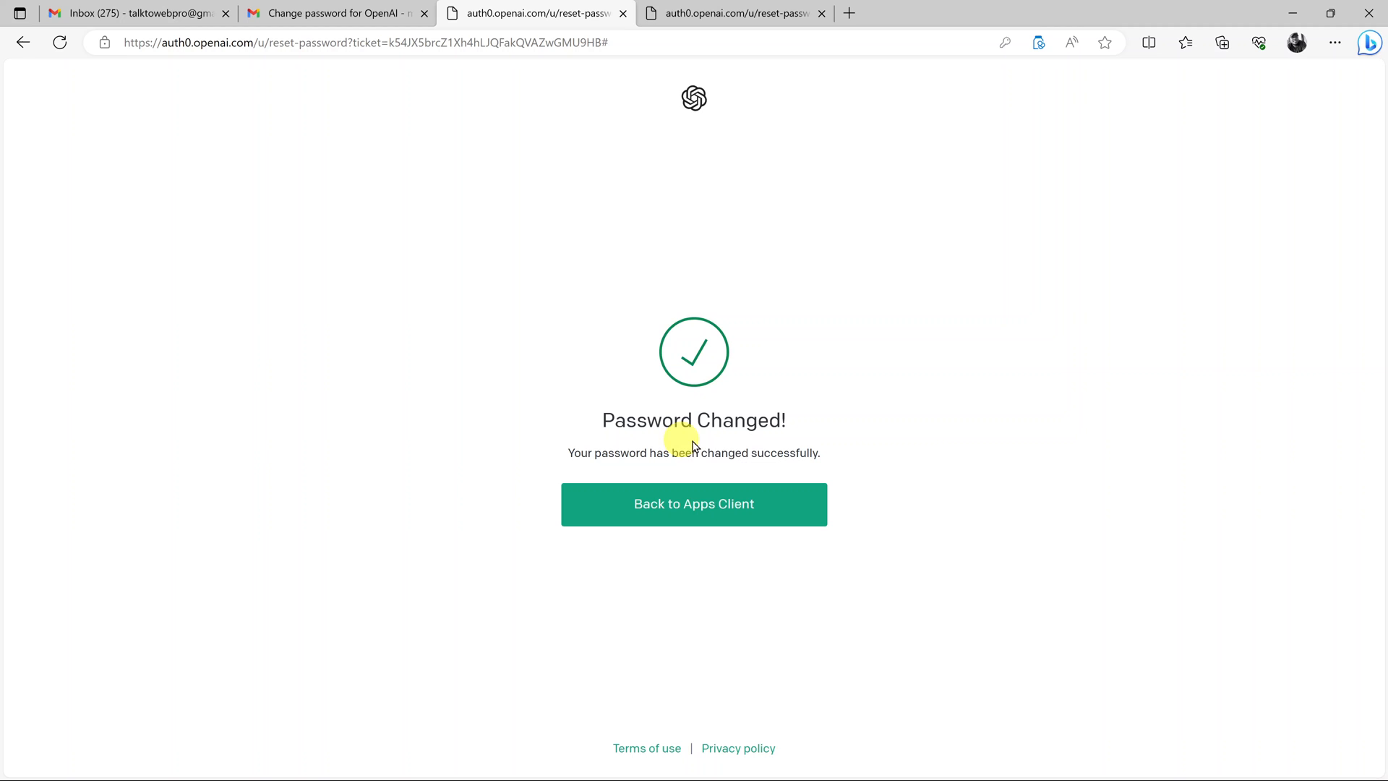
mouse_move(764, 443)
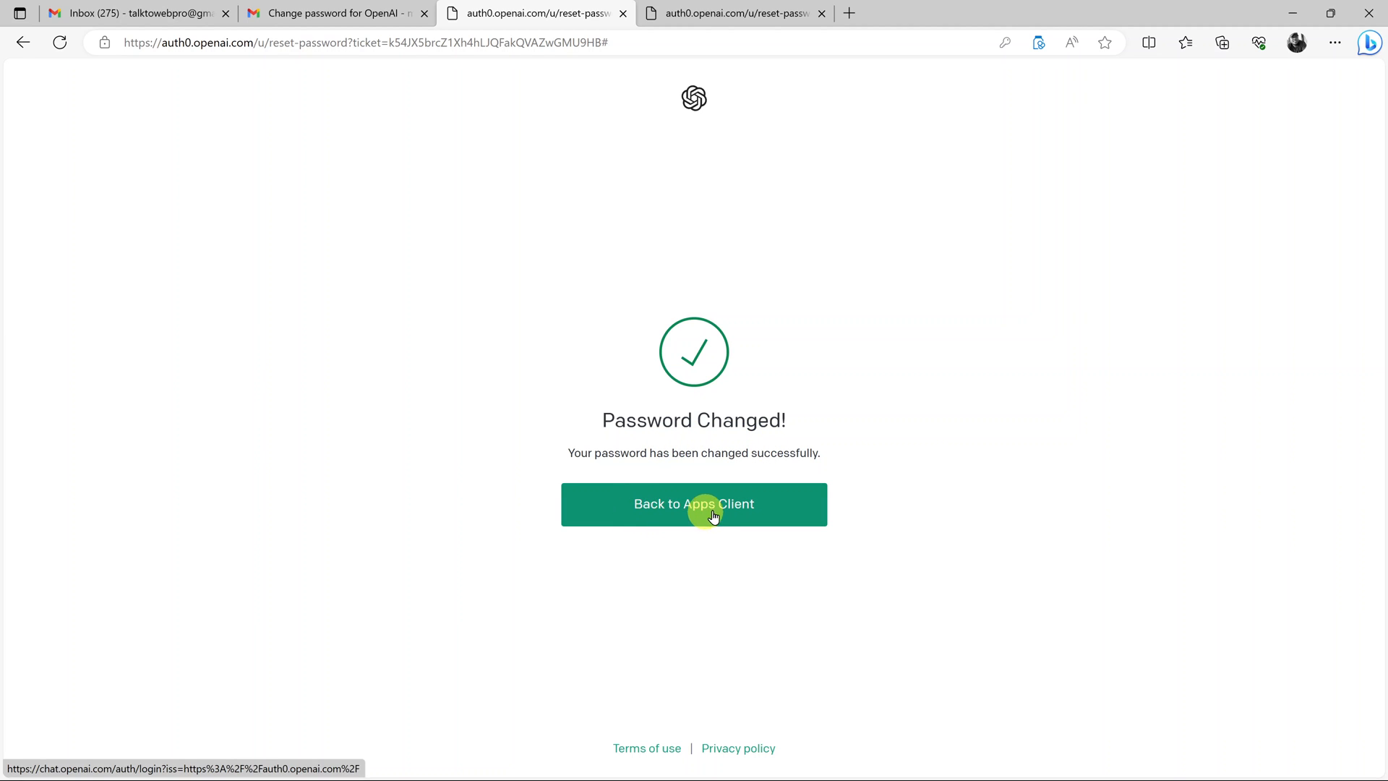
Choose Back to Apps Client on the Password Changed! page.
left_click(694, 504)
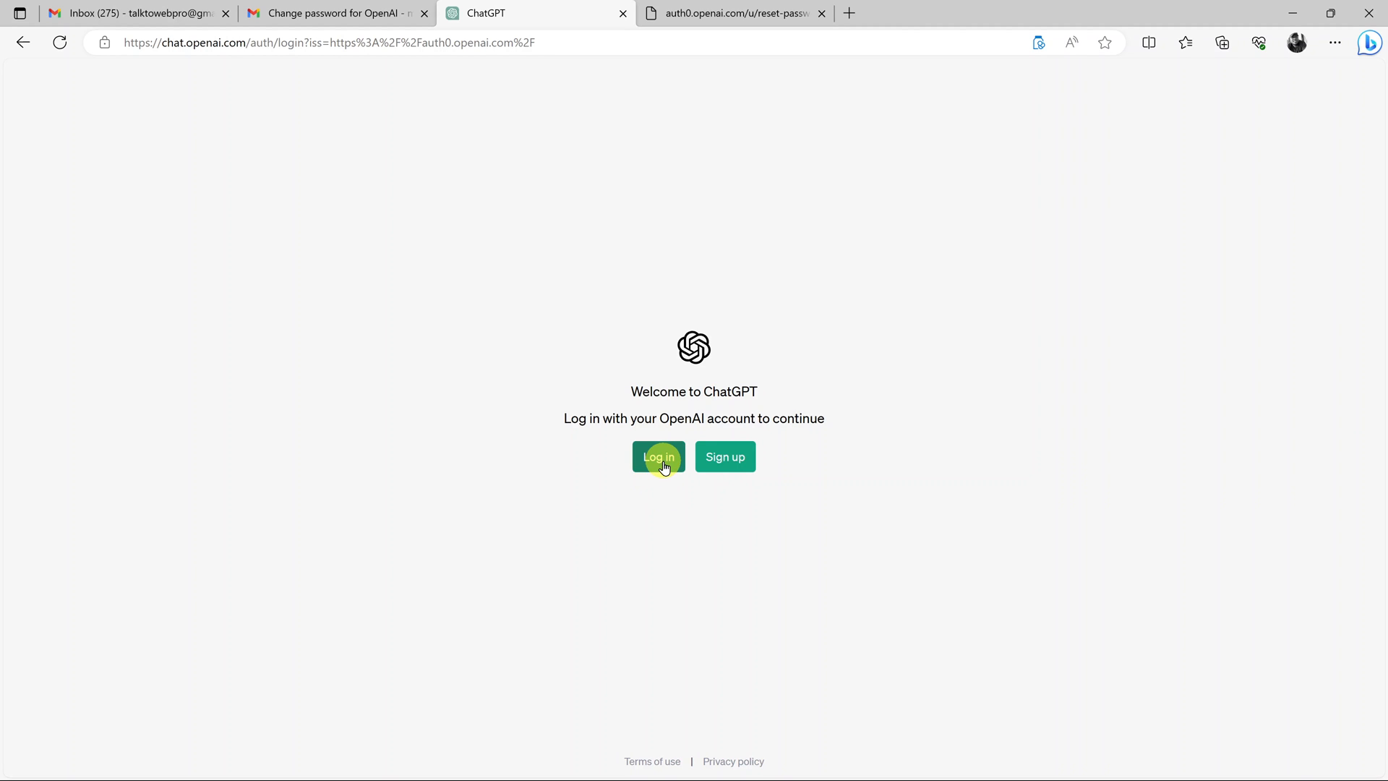
Log in with the account email and the new password.
left_click(658, 457)
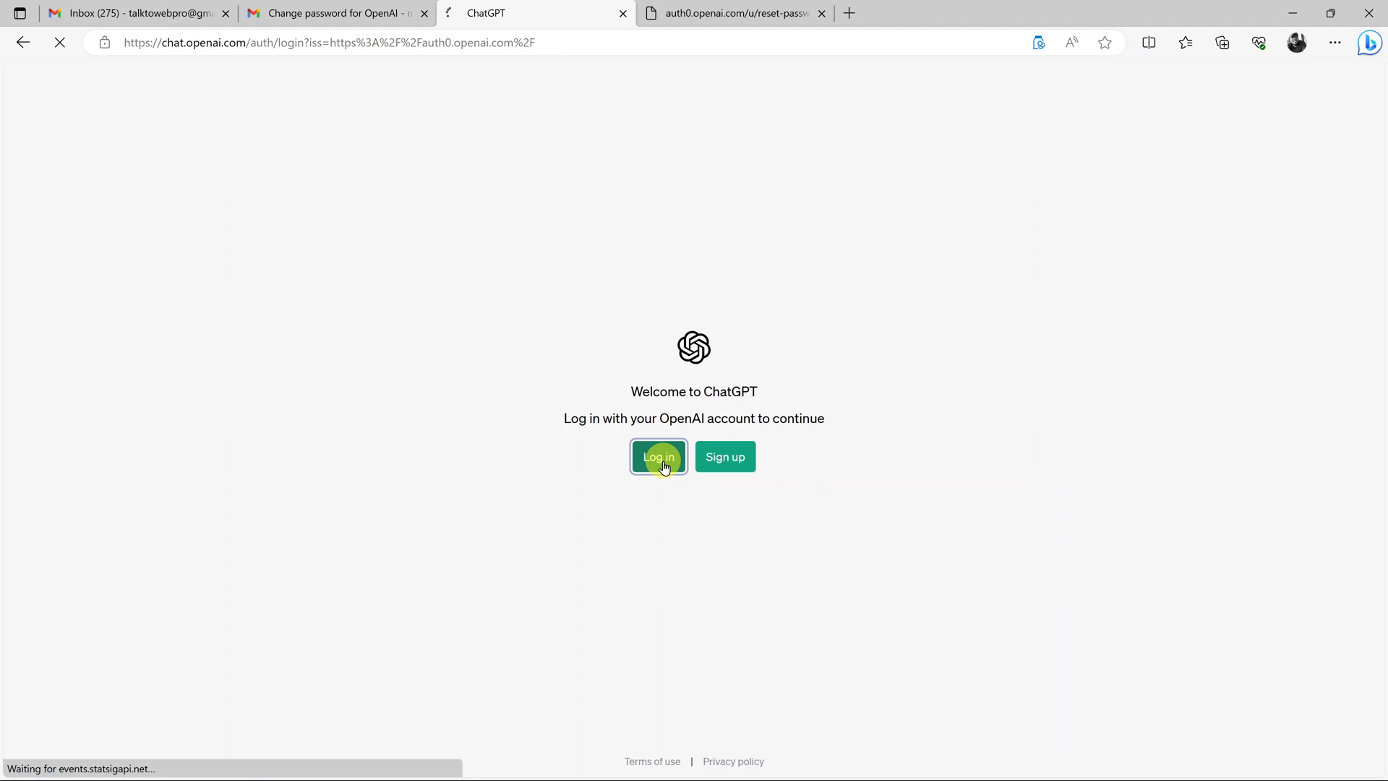
left_click(658, 457)
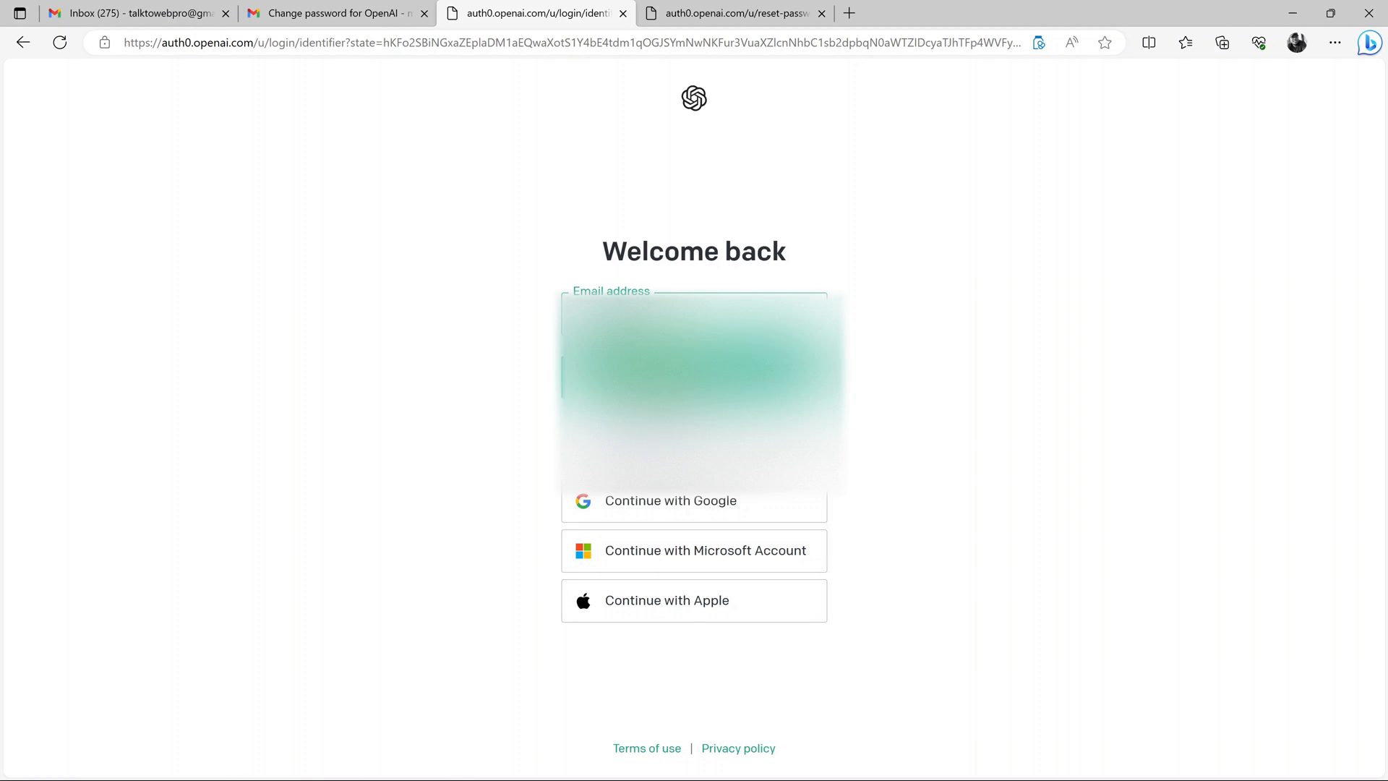
left_click(694, 376)
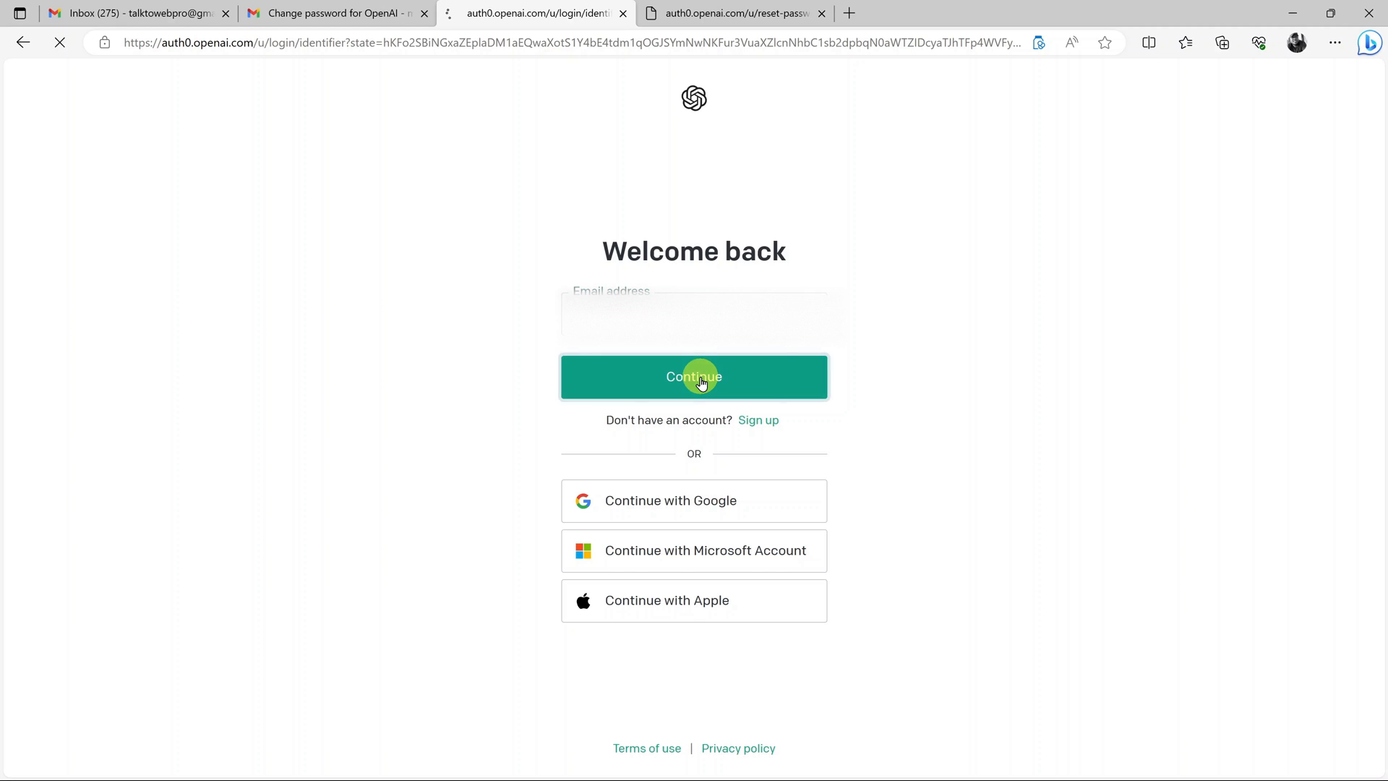
left_click(693, 376)
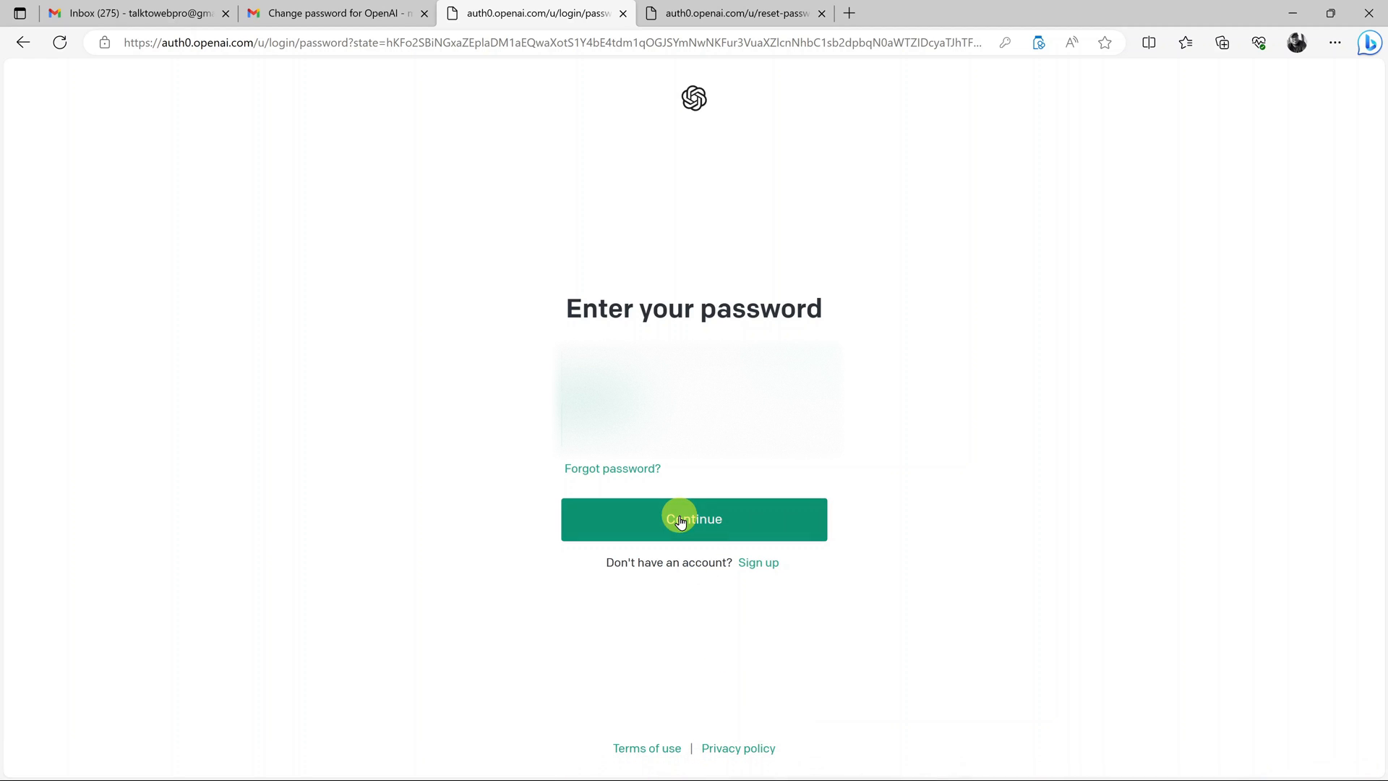
mouse_move(676, 500)
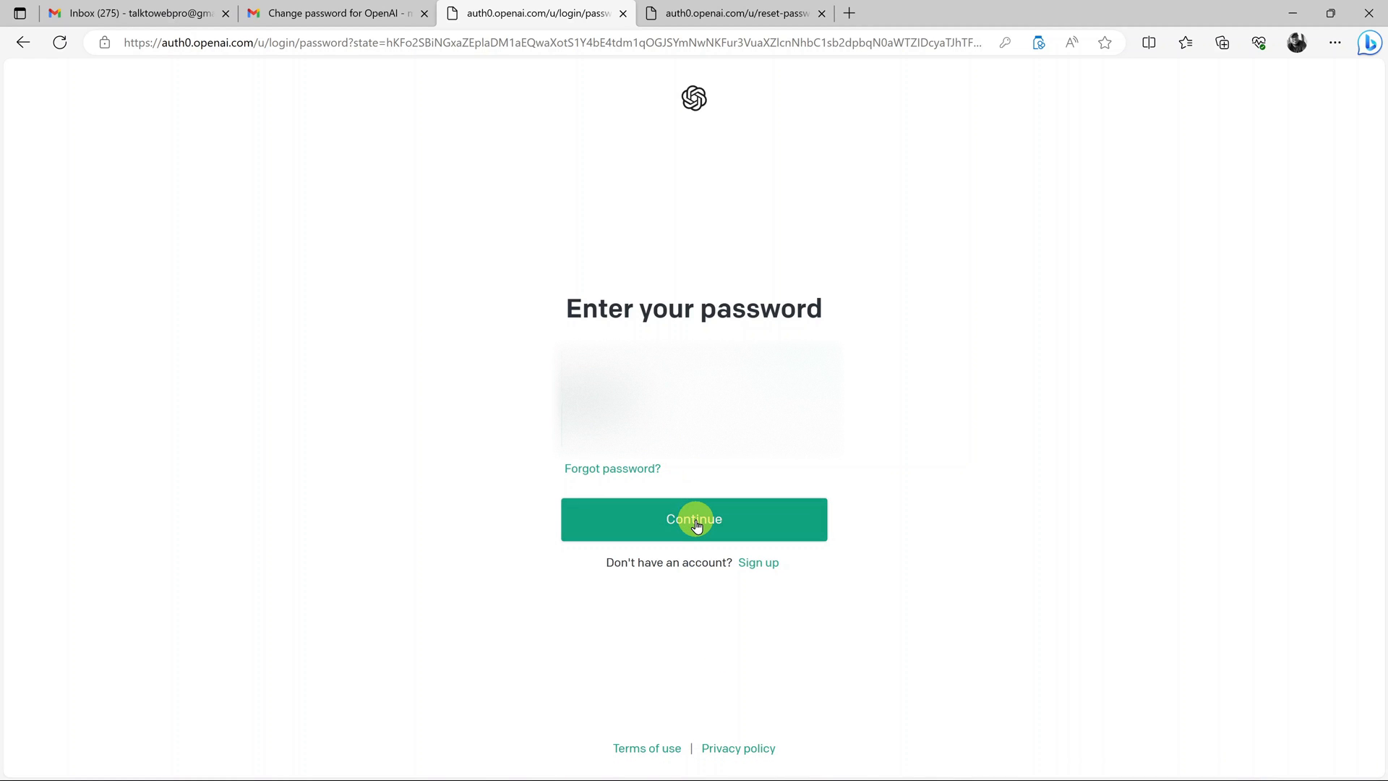
left_click(695, 519)
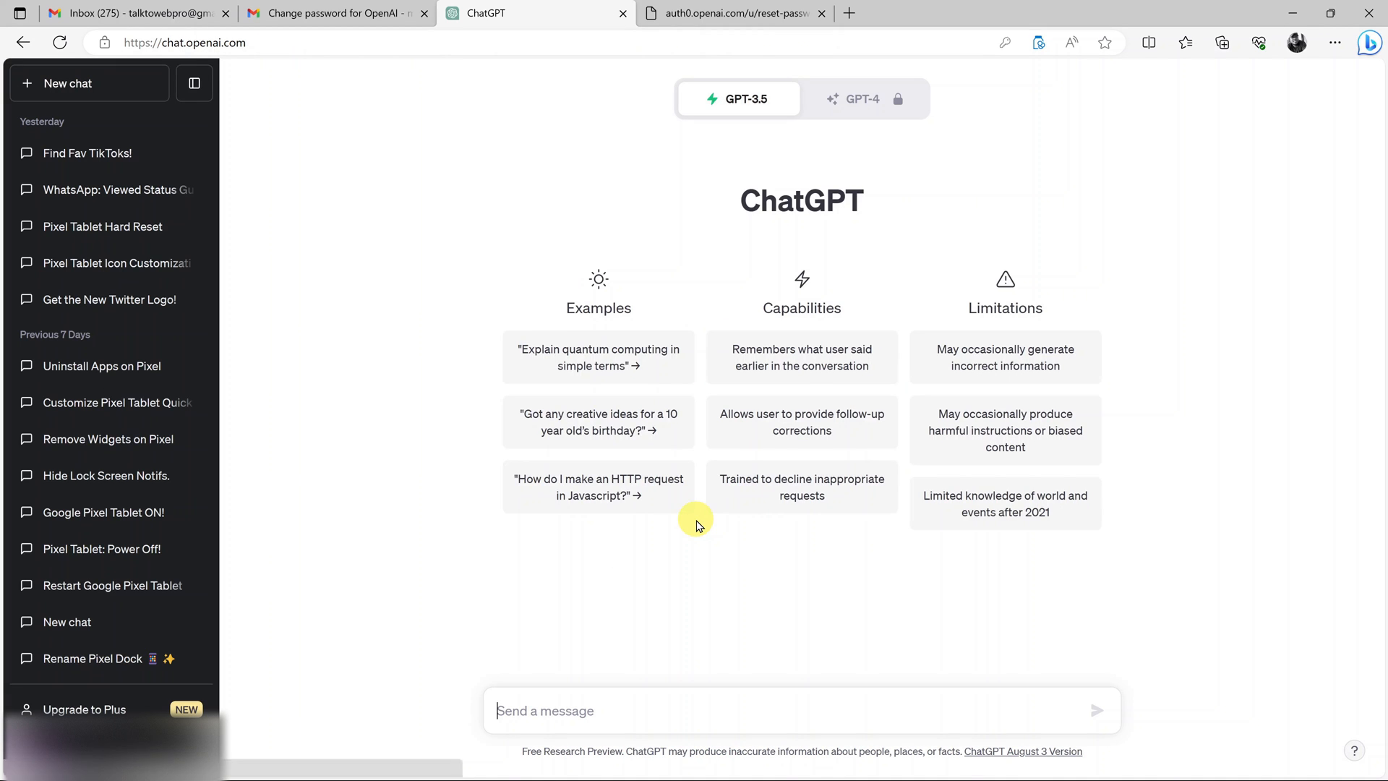
mouse_move(706, 334)
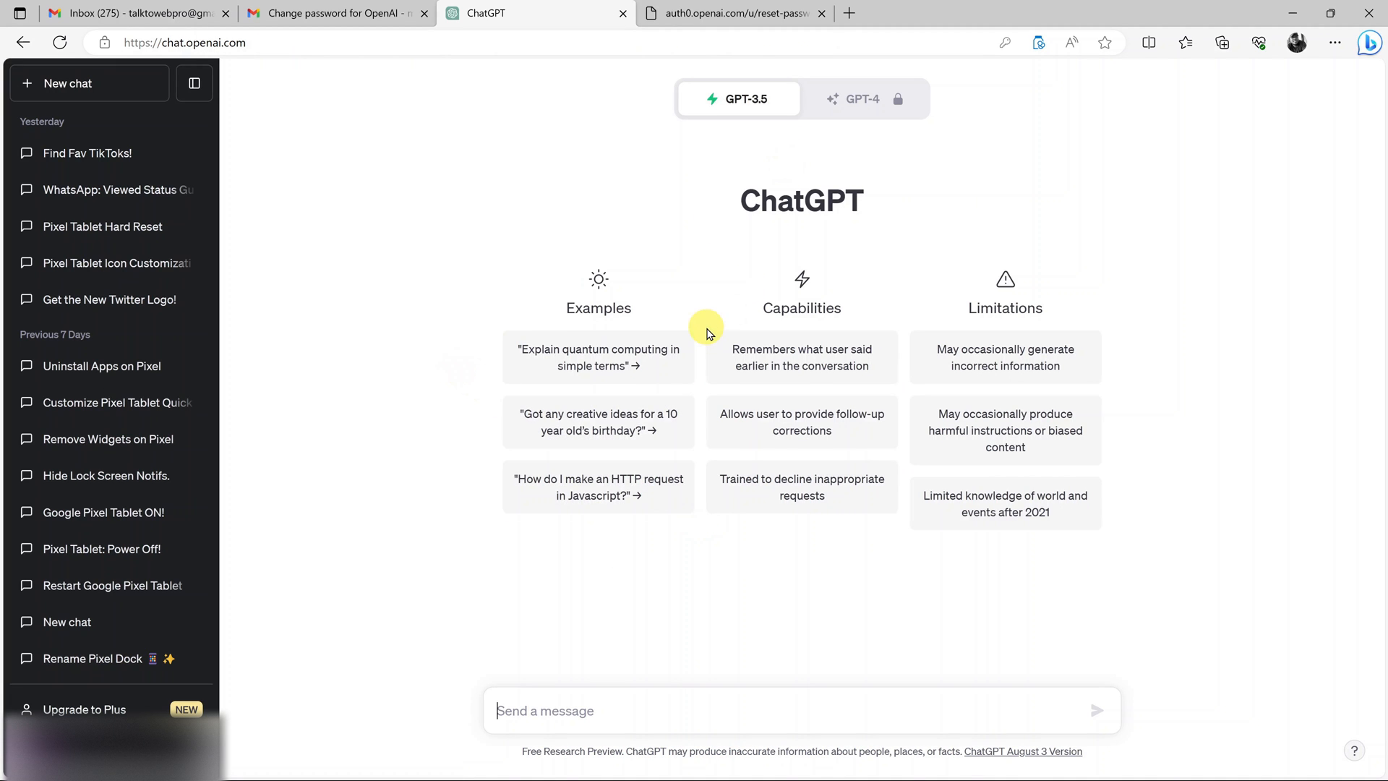
mouse_move(709, 324)
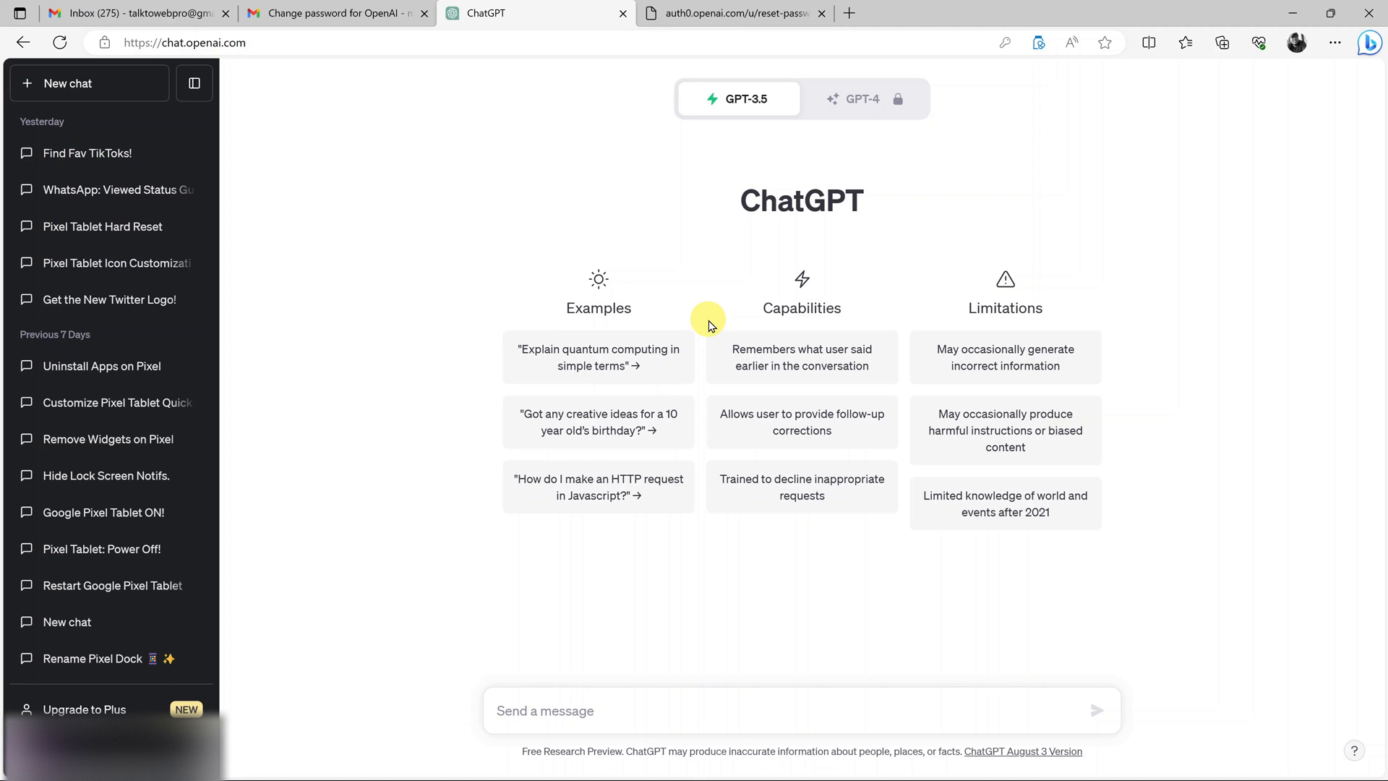
mouse_move(699, 355)
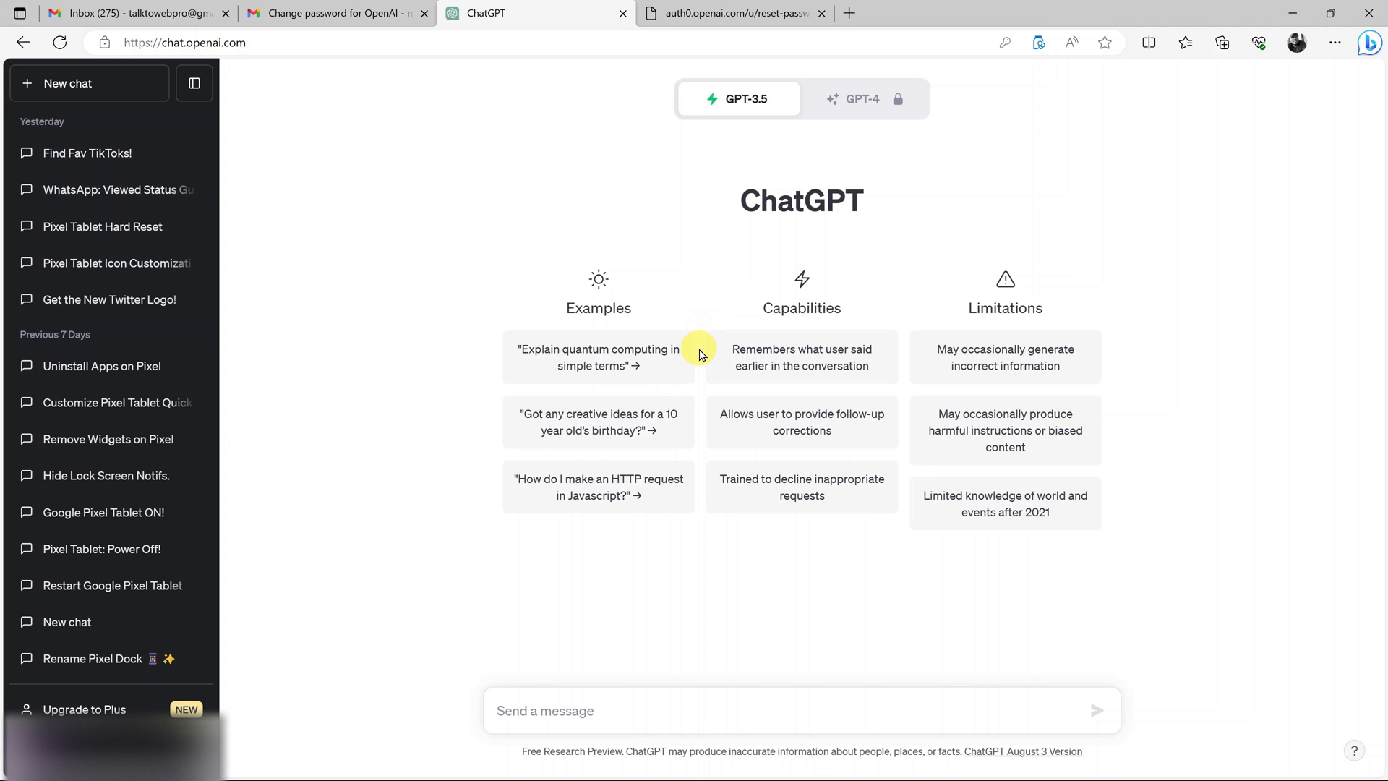